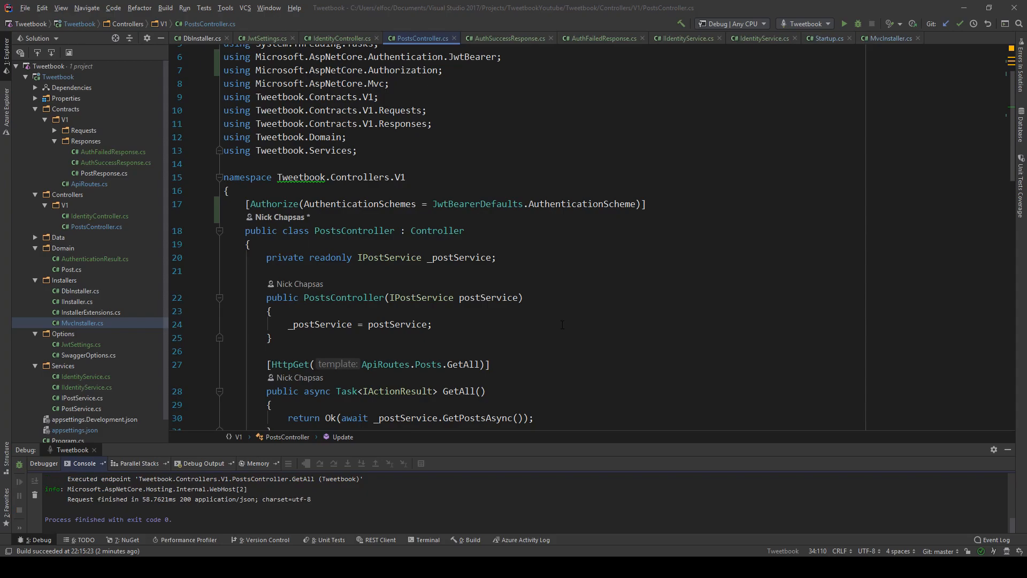
Switch to IdentityController.cs and begin selecting the whole Register action.
scroll("down", 3)
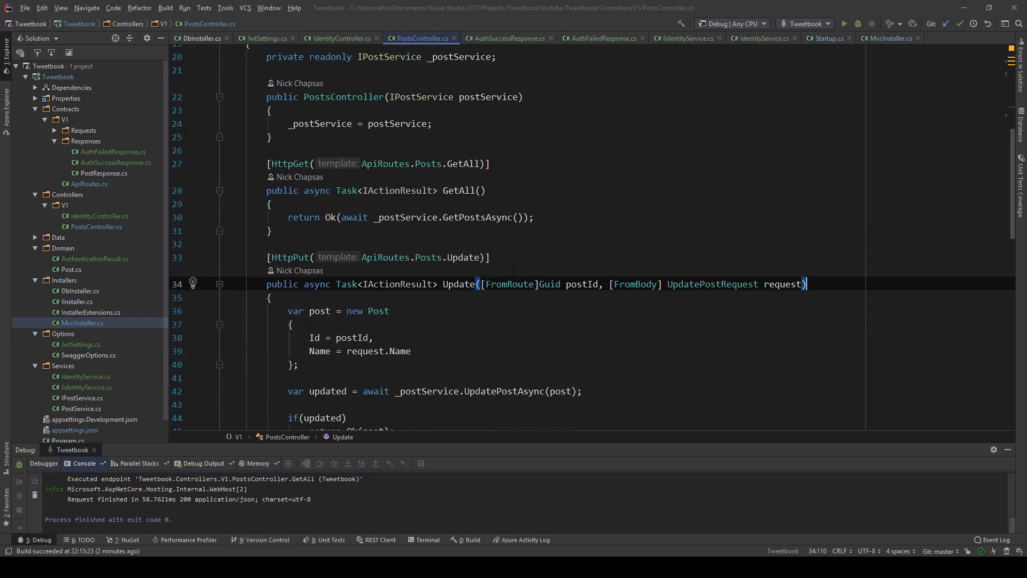
left_click(340, 39)
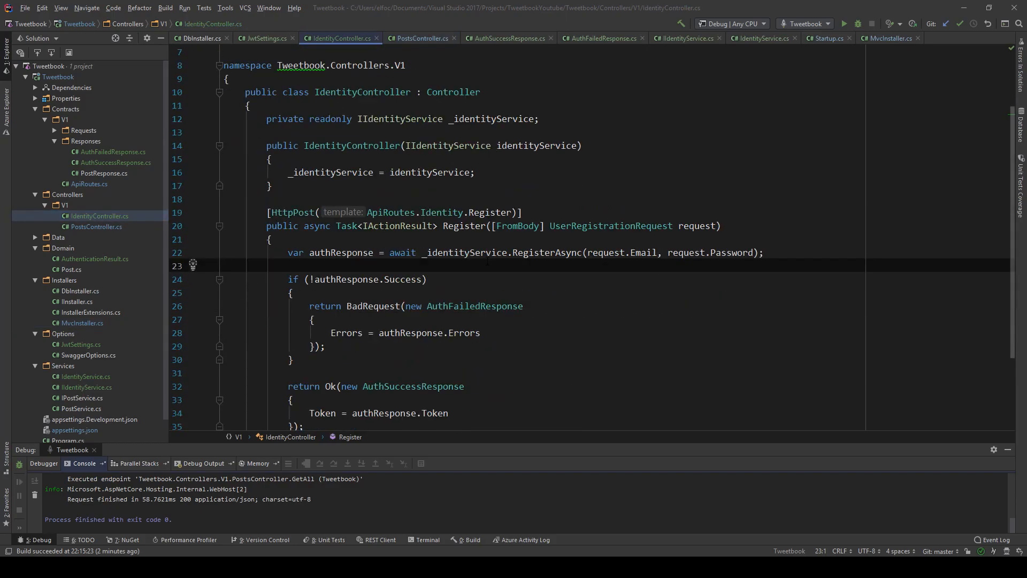
scroll("down", 3)
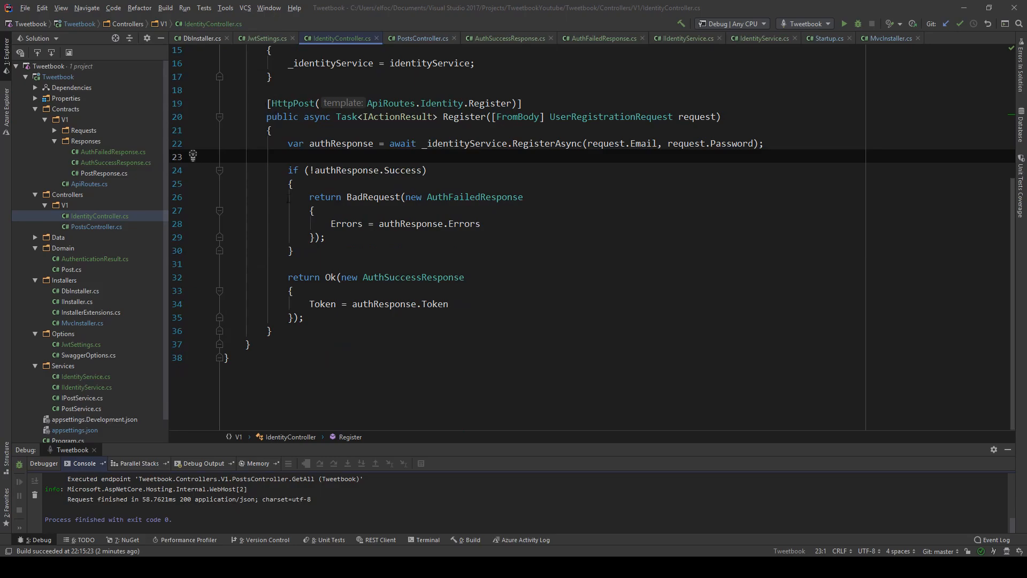
left_click(269, 330)
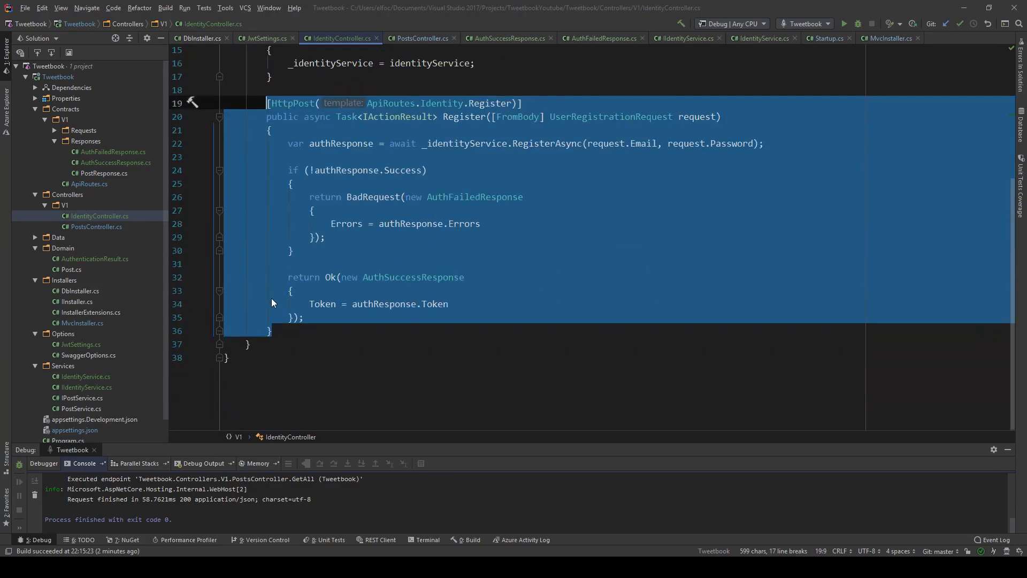
Rename the pasted action's route and method to Login and target the missing UserLoginRequest type.
scroll("down", 3)
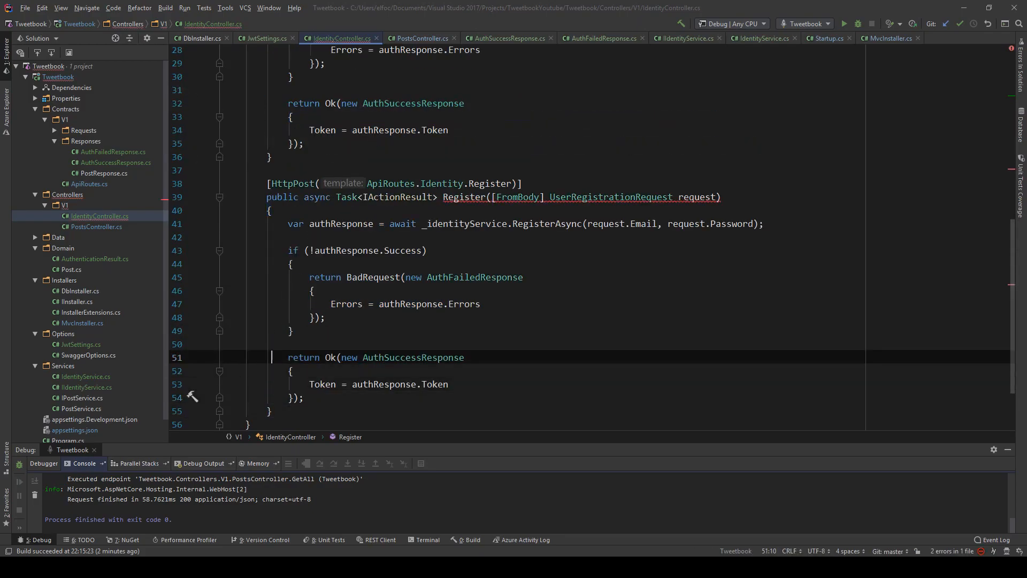
double_click(490, 183)
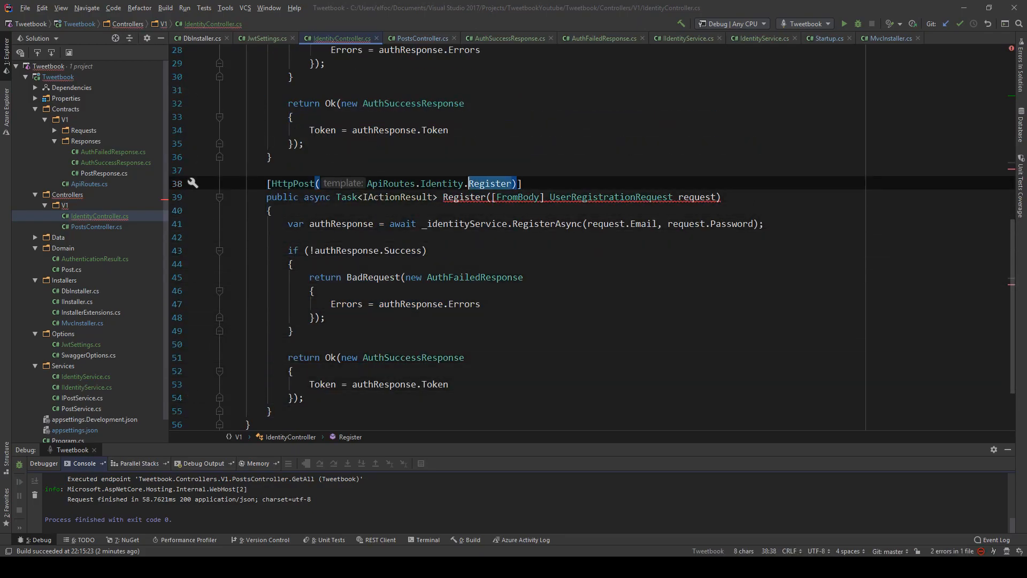
type("Login")
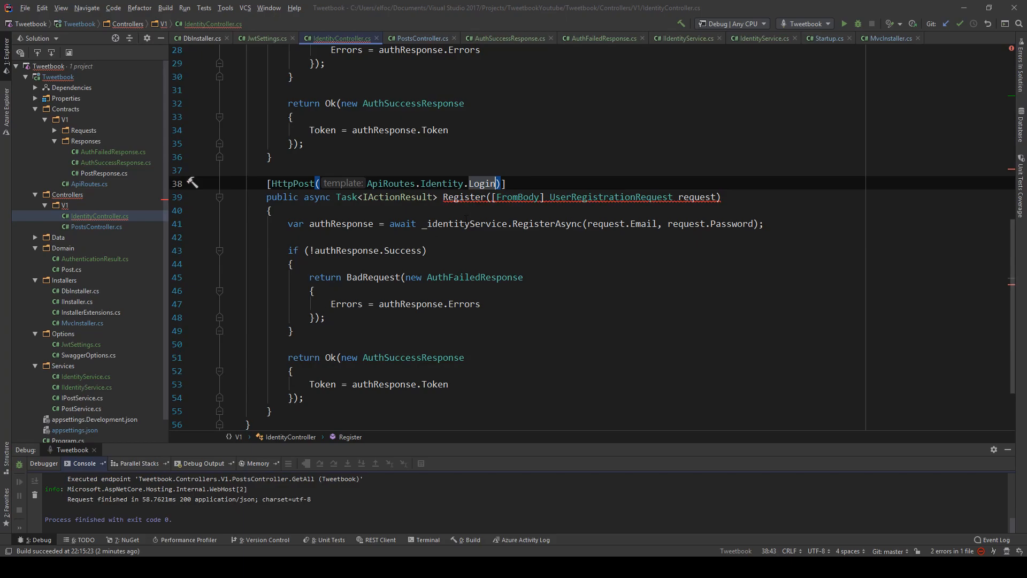
type("Login")
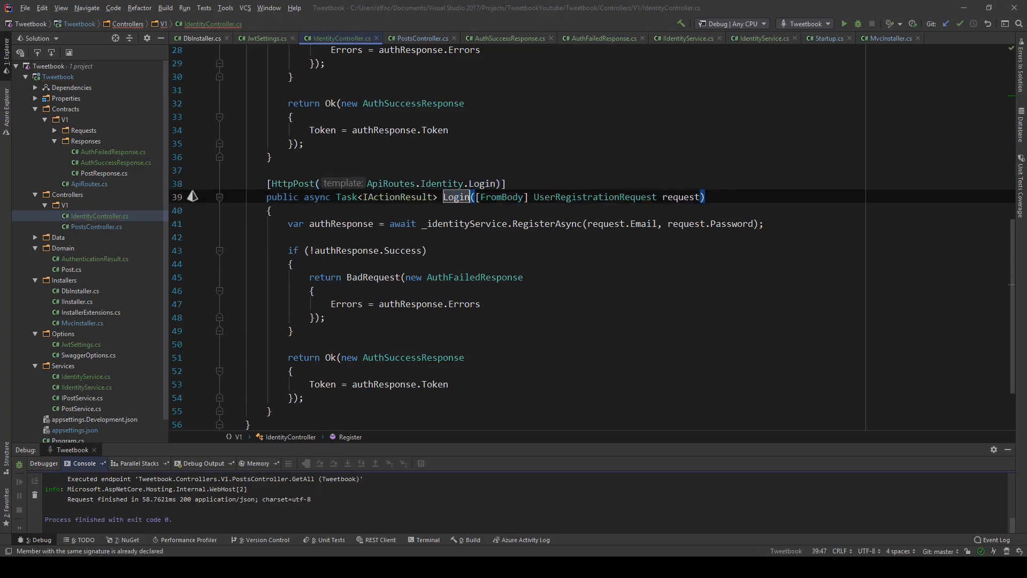
mouse_move(594, 197)
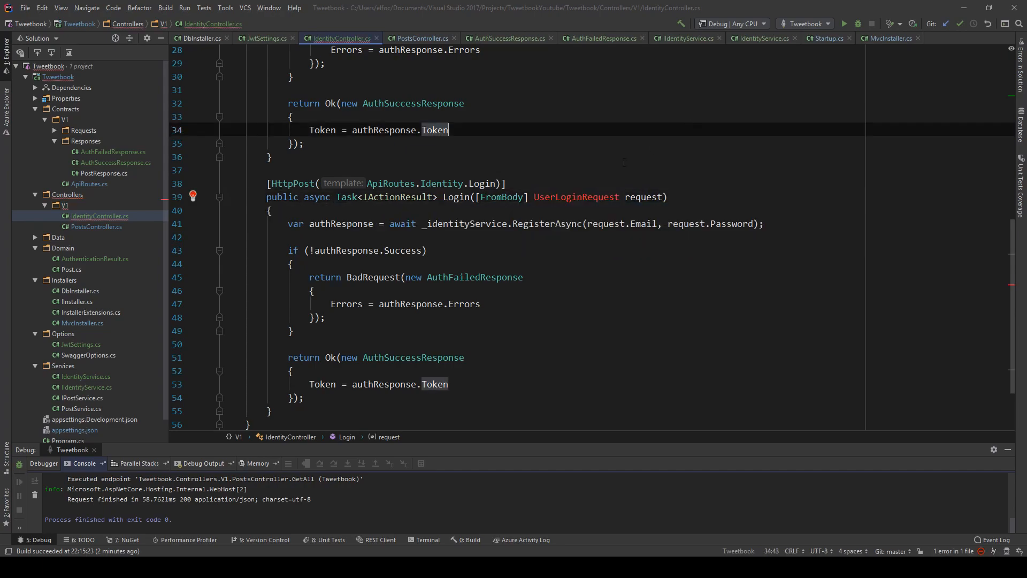
left_click(83, 130)
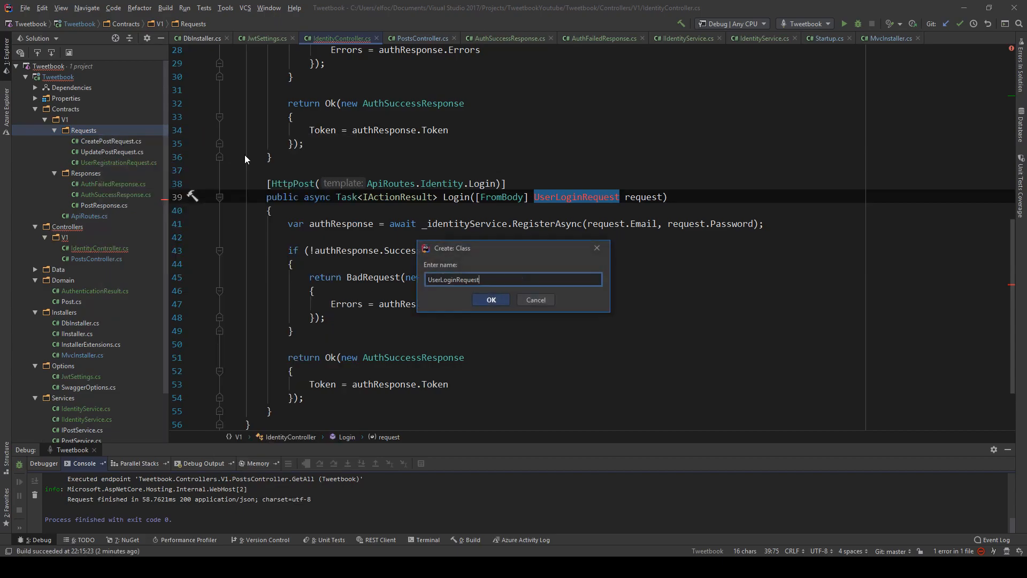
Create the UserLoginRequest class with a public string Email property.
left_click(491, 300)
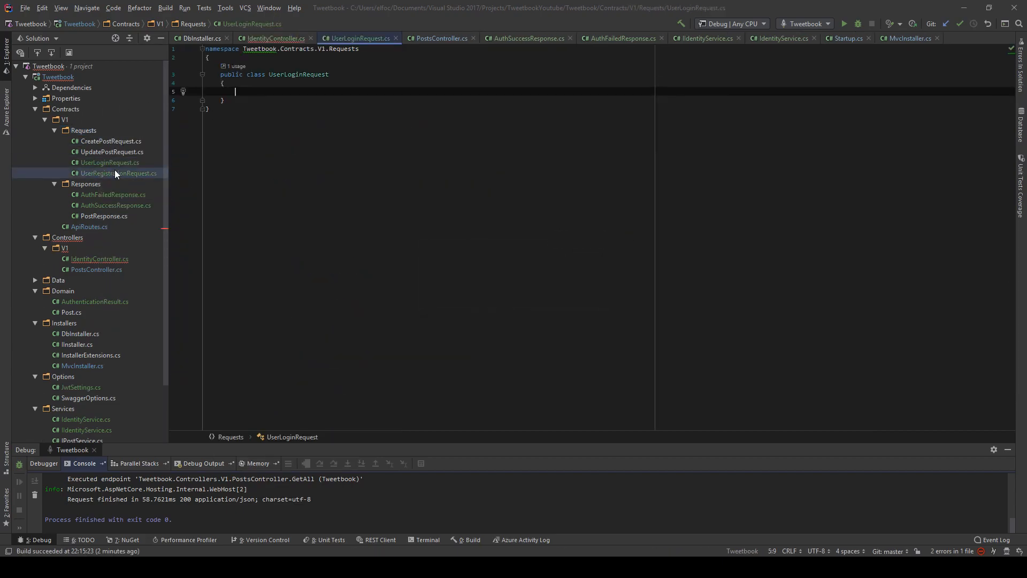
left_click(117, 173)
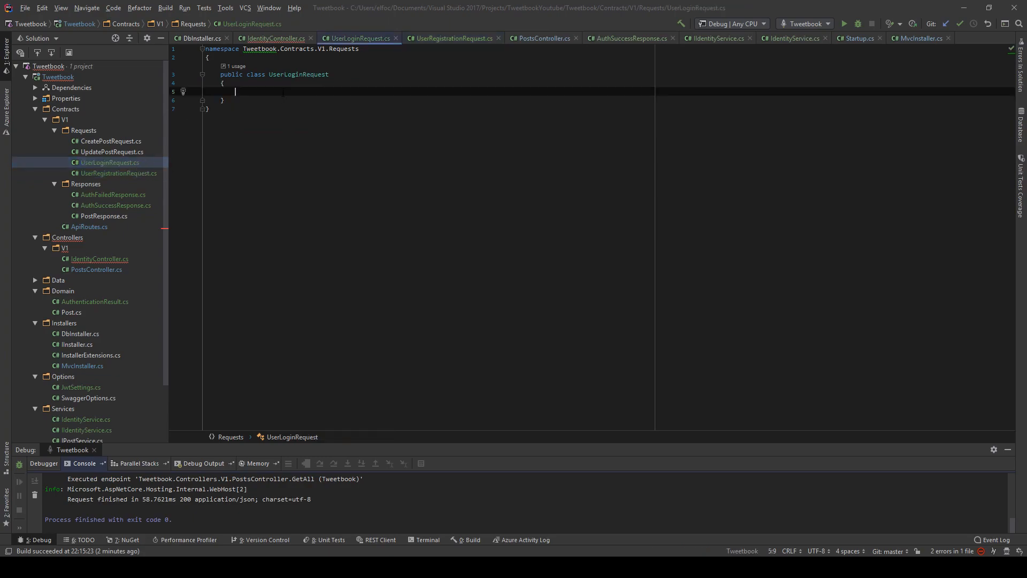
type("public string Email { get; set; }")
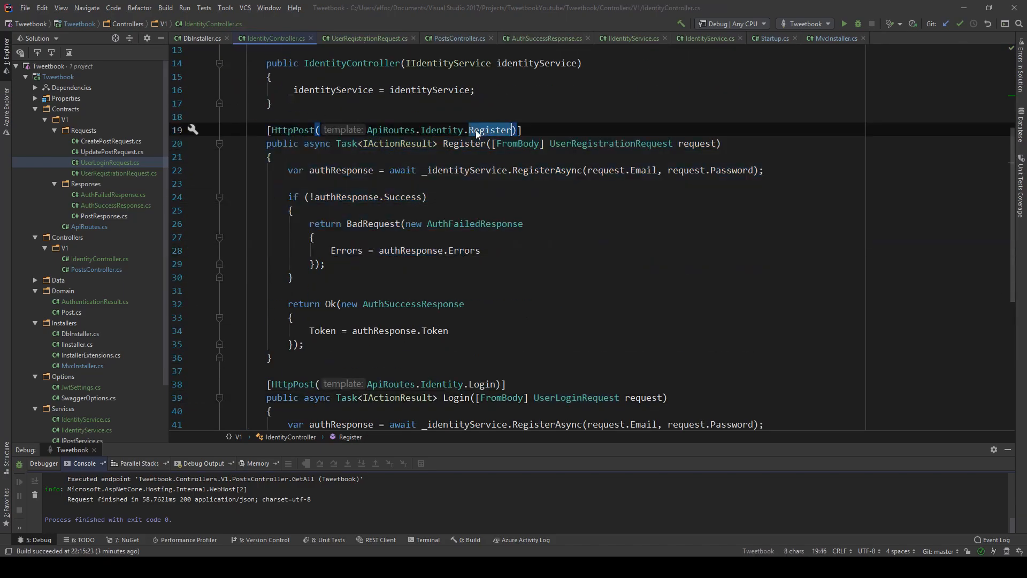
Change the Login action's RegisterAsync call to a new LoginAsync method.
scroll("down", 3)
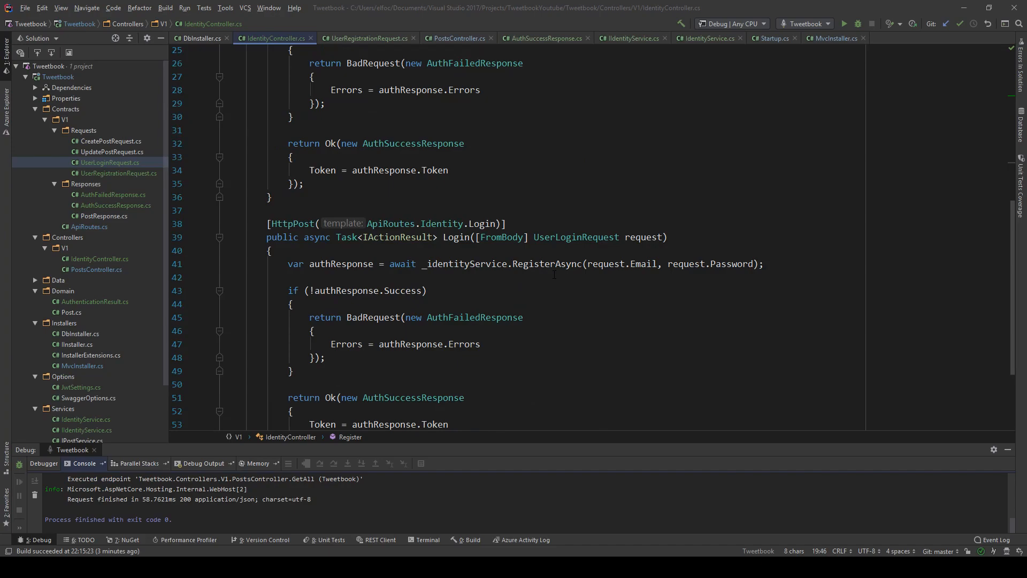
double_click(547, 263)
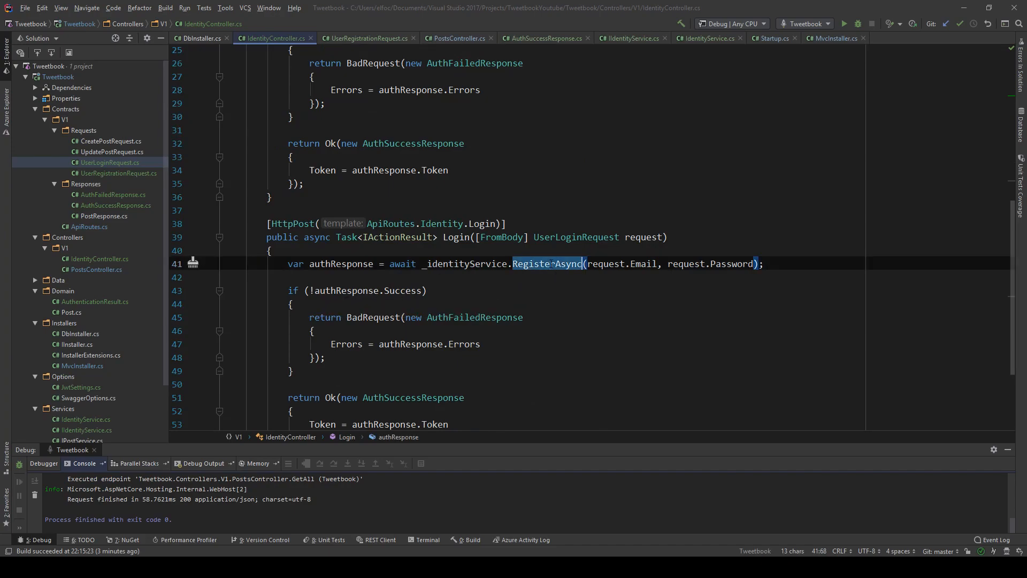
type("LoginAsync(string requestEmail, string requestPassword);")
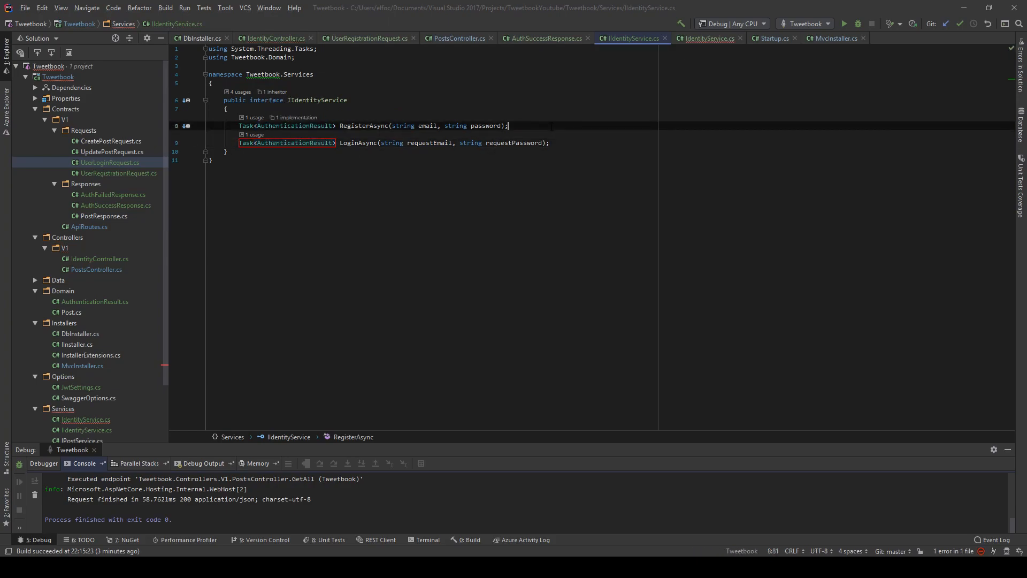
Navigate to the IdentityService implementation and start marking RegisterAsync's token generation code.
key("enter")
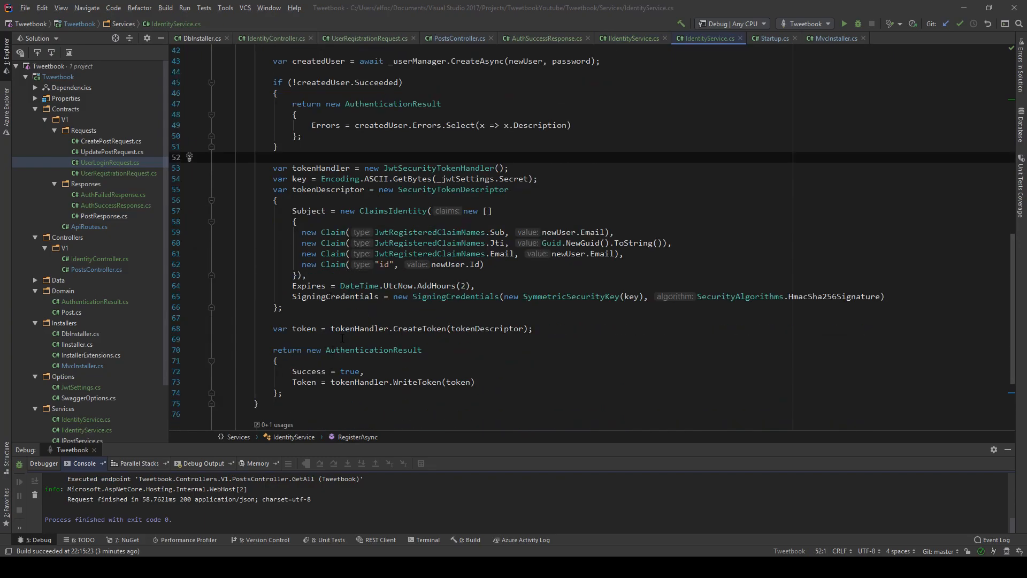
left_click_drag(271, 168, 532, 328)
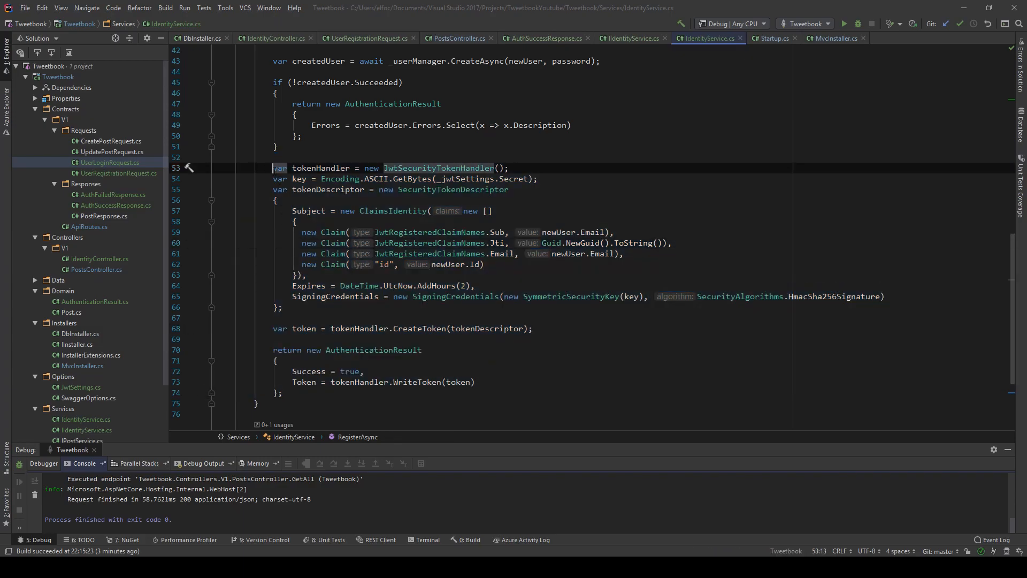
Extract the token generation code into a GenerateAuthenticationResultForUser method.
left_click_drag(272, 168, 281, 392)
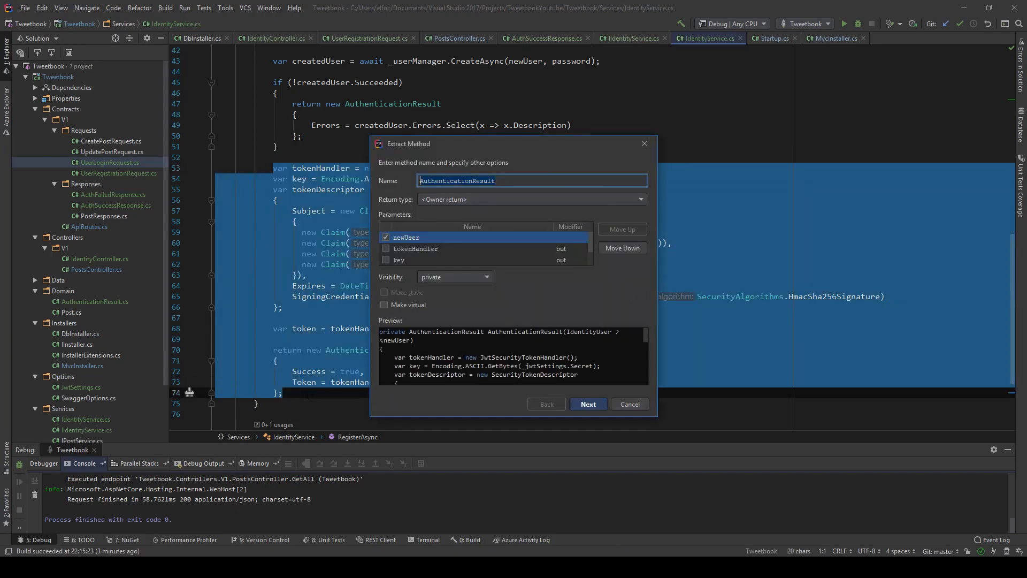
type("Generate")
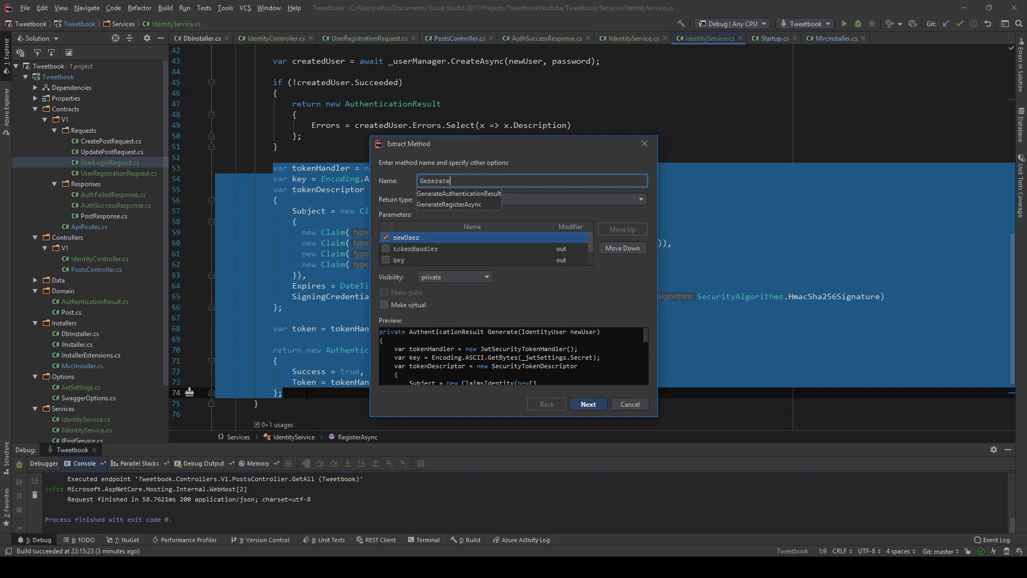
type("AuthenticationResult")
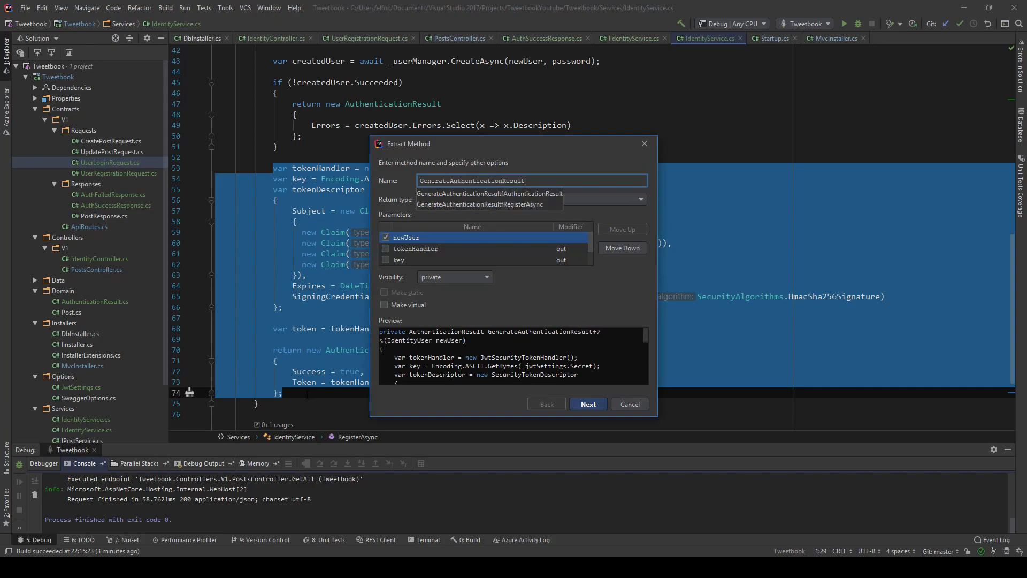
left_click(587, 403)
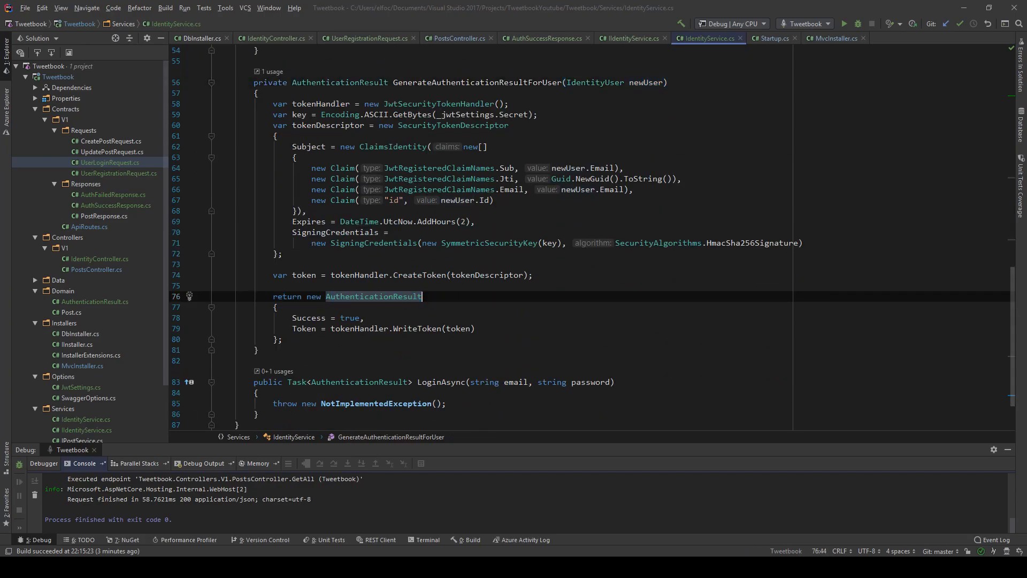
mouse_move(362, 243)
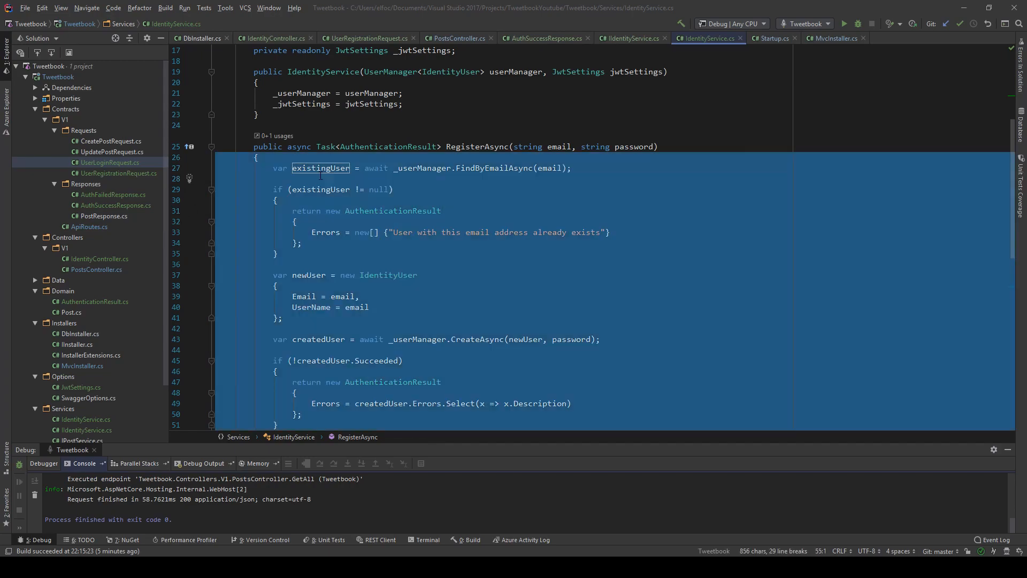
Check if (user == null) and return the error "User does not exist".
type("user")
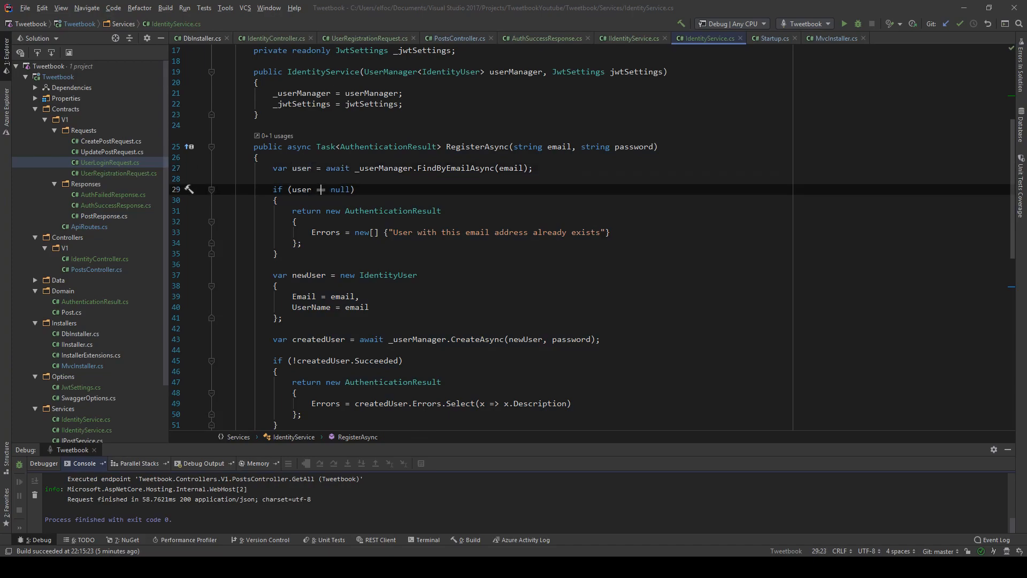
type("=")
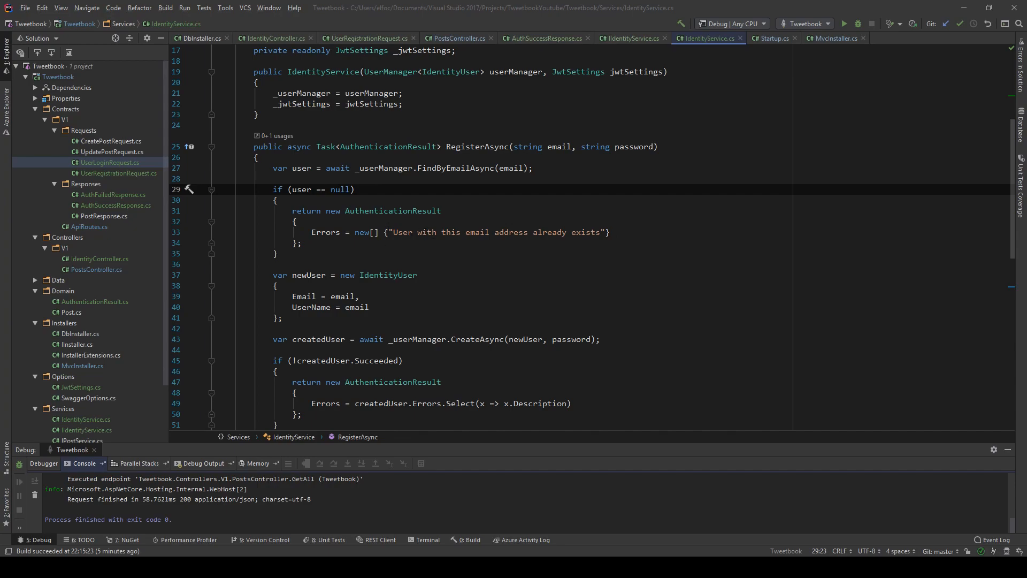
type("User does\"}")
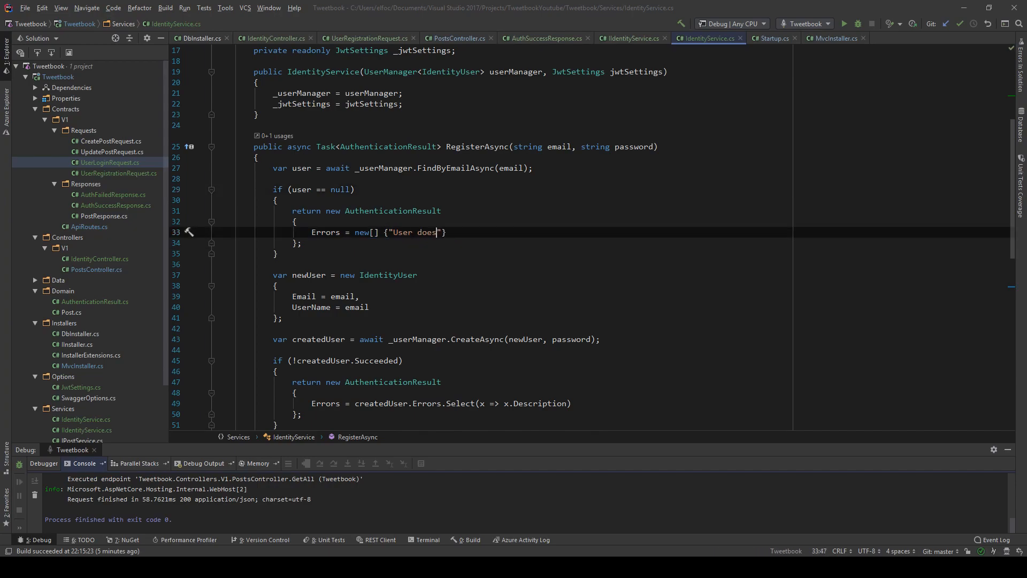
type("not exist")
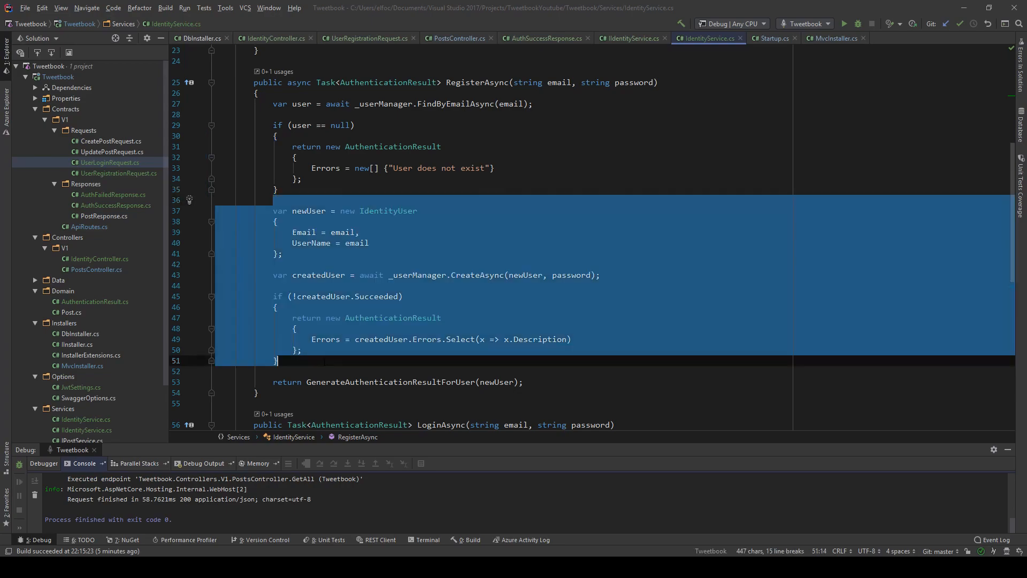
Remove user creation and add userHasValidPassword = await _userManager.CheckPasswordAsync(user, password).
key("Delete")
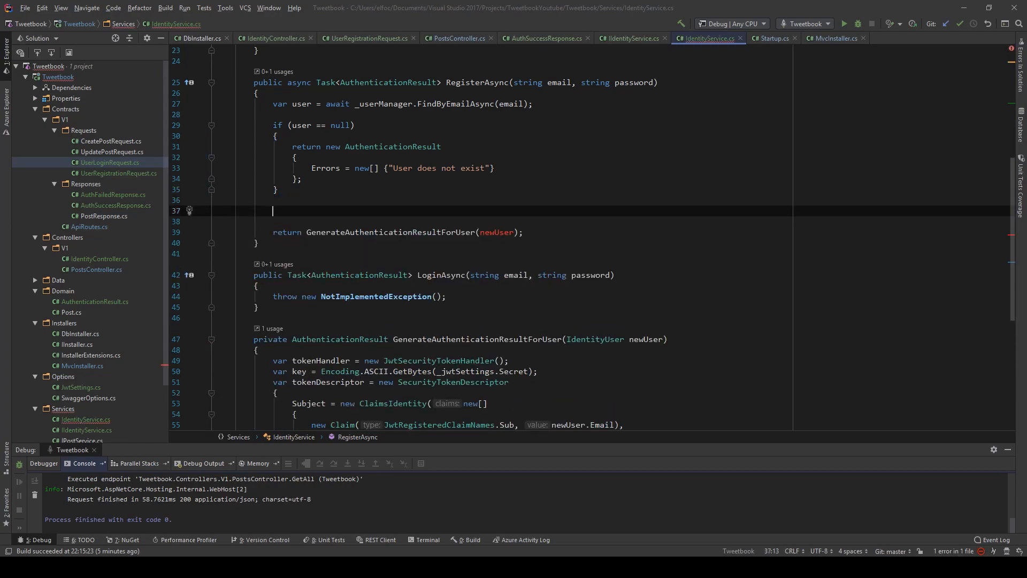
double_click(302, 125)
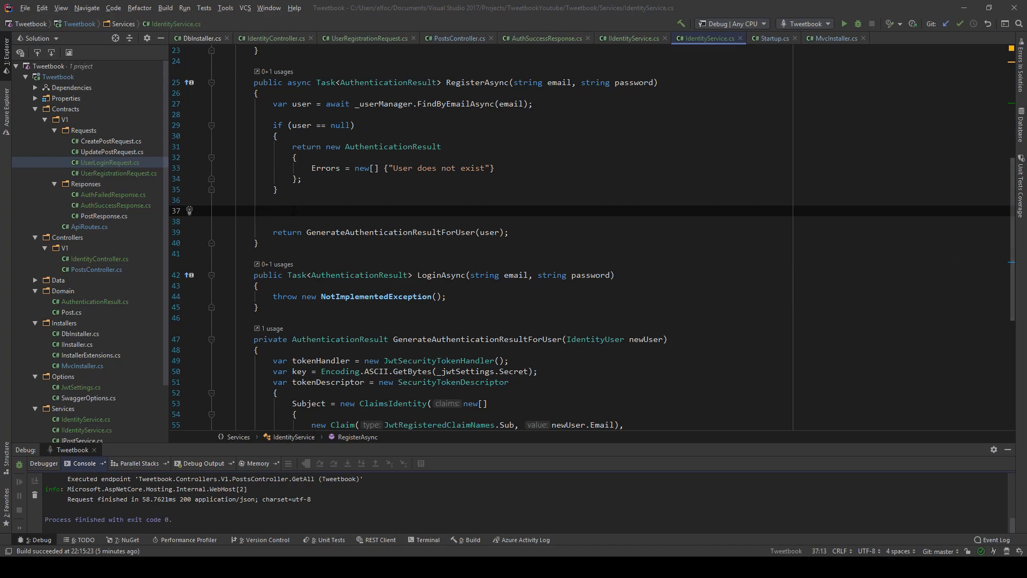
type("var_user")
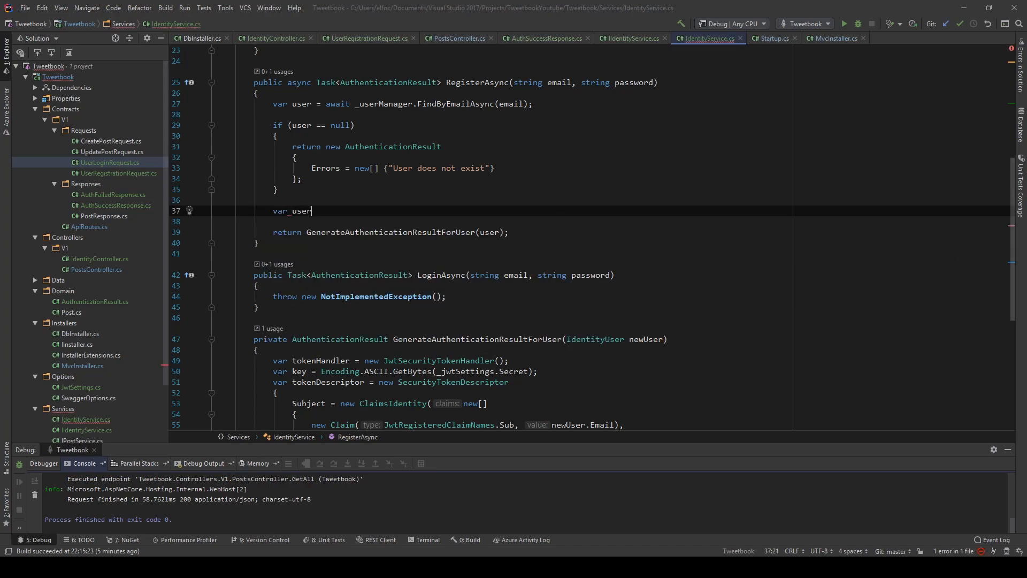
type("HasB")
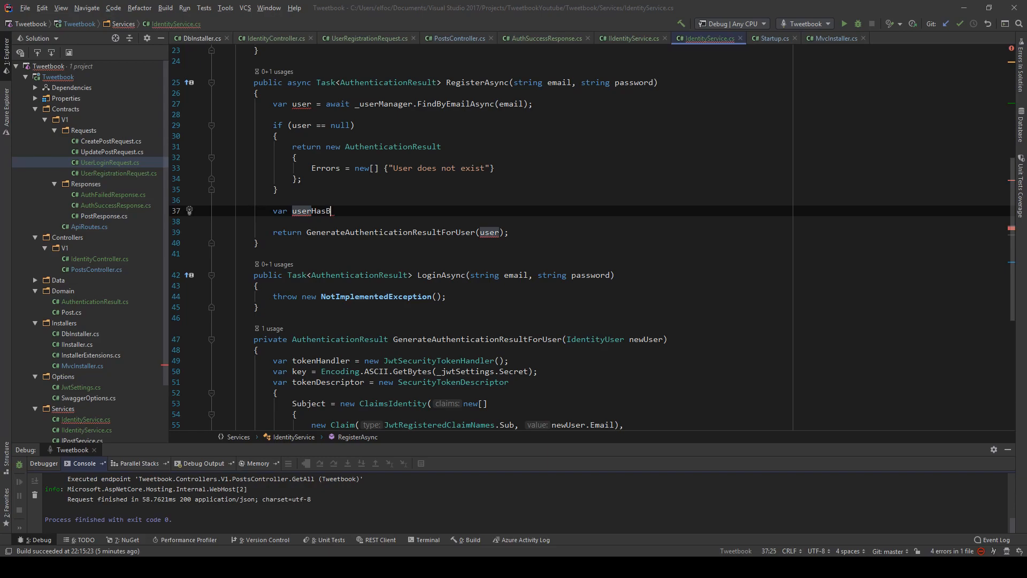
type("ValidPassword = await")
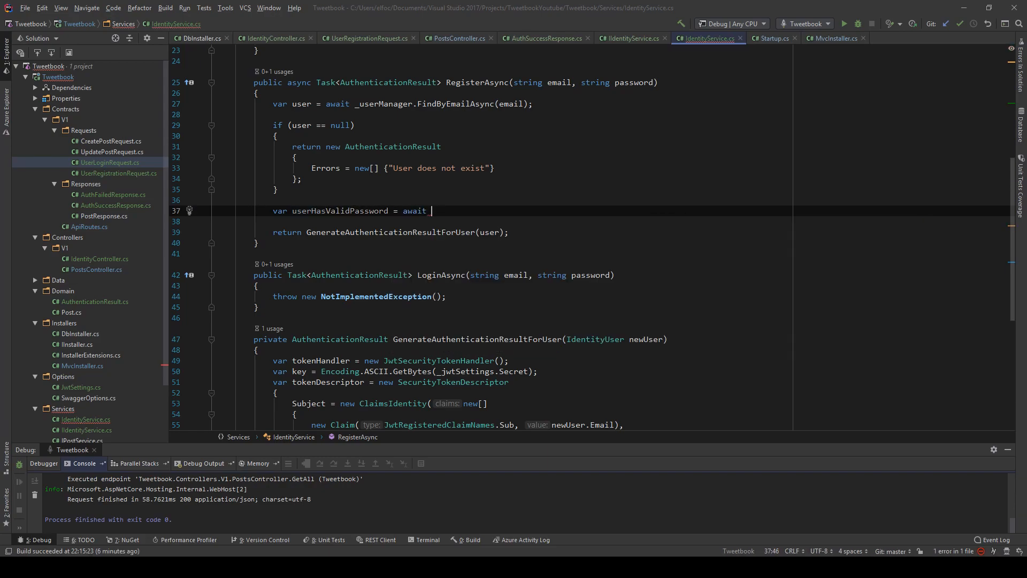
type("_userManager.Check")
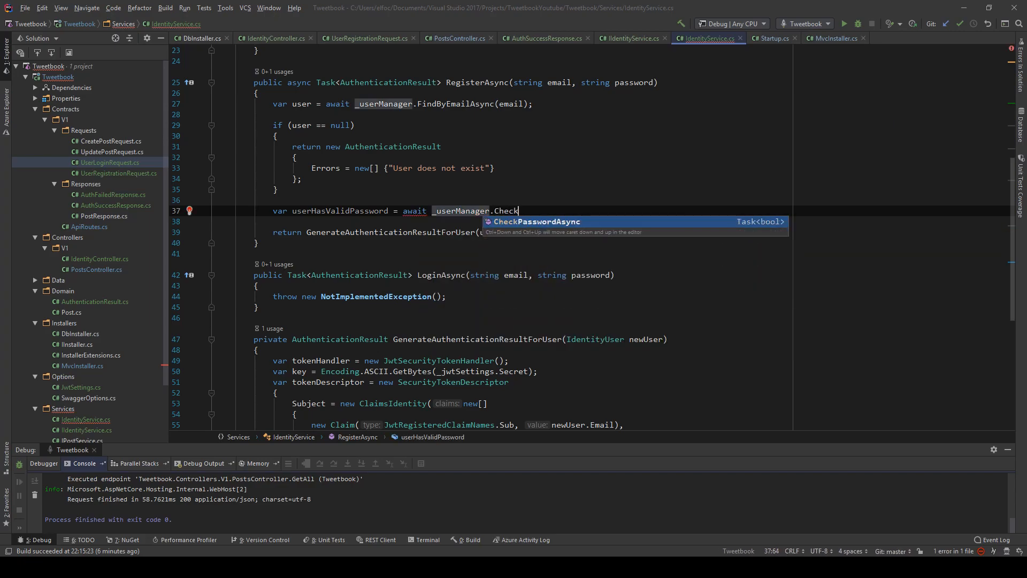
type("PasswordAsync(user, password")
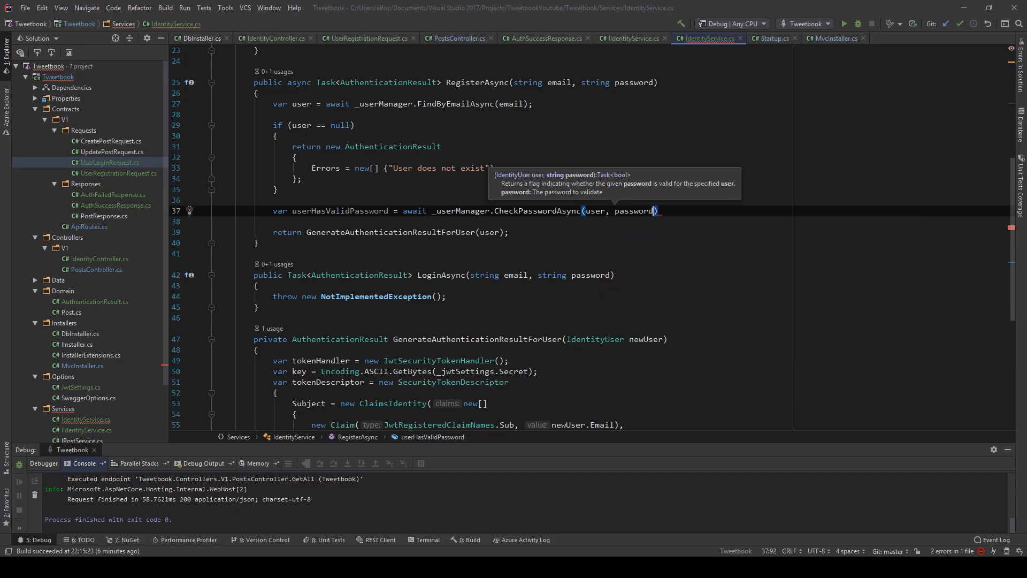
type(";")
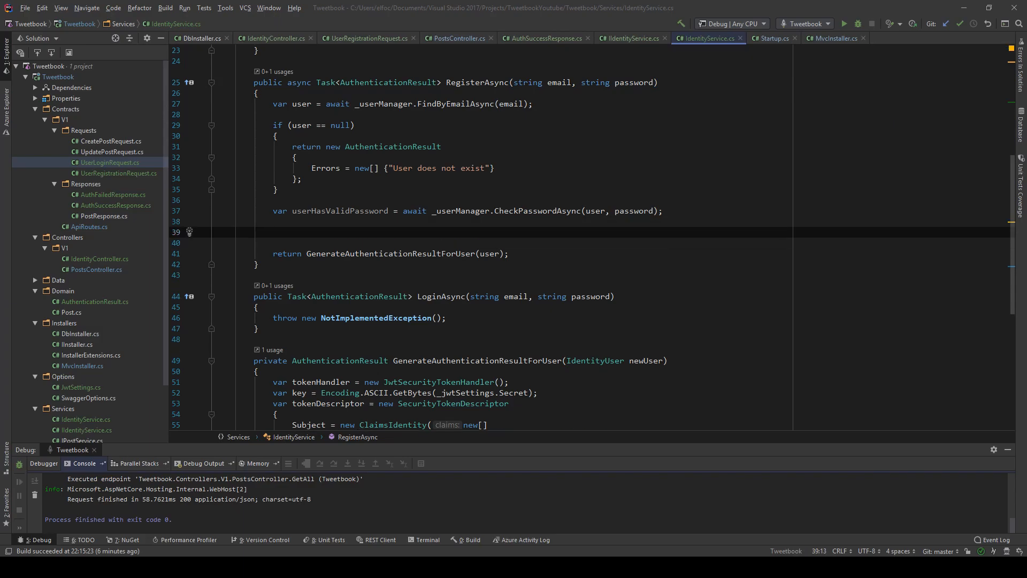
Return "User/password combination is wrong" when !userHasValidPassword.
type("if")
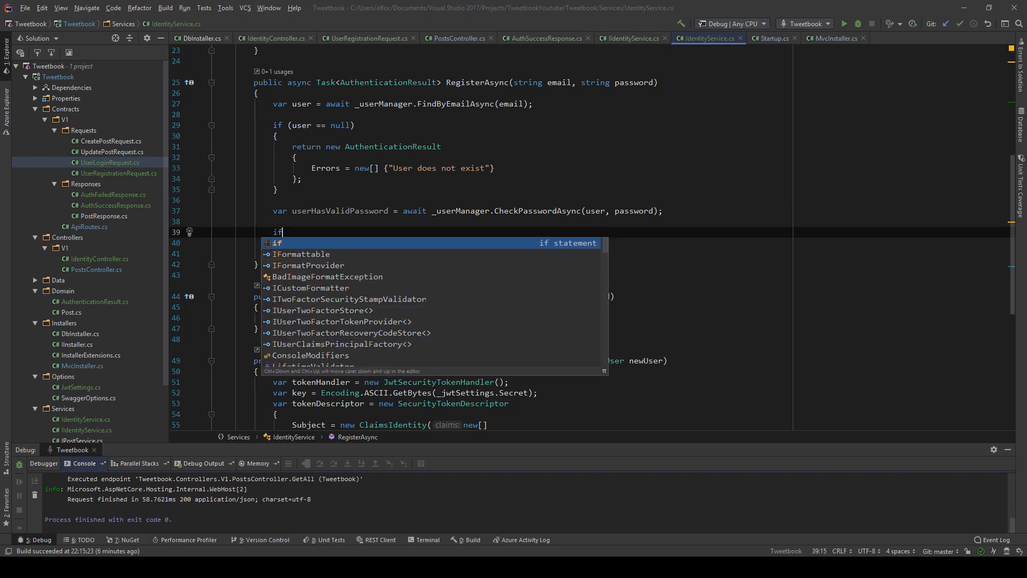
type("(")
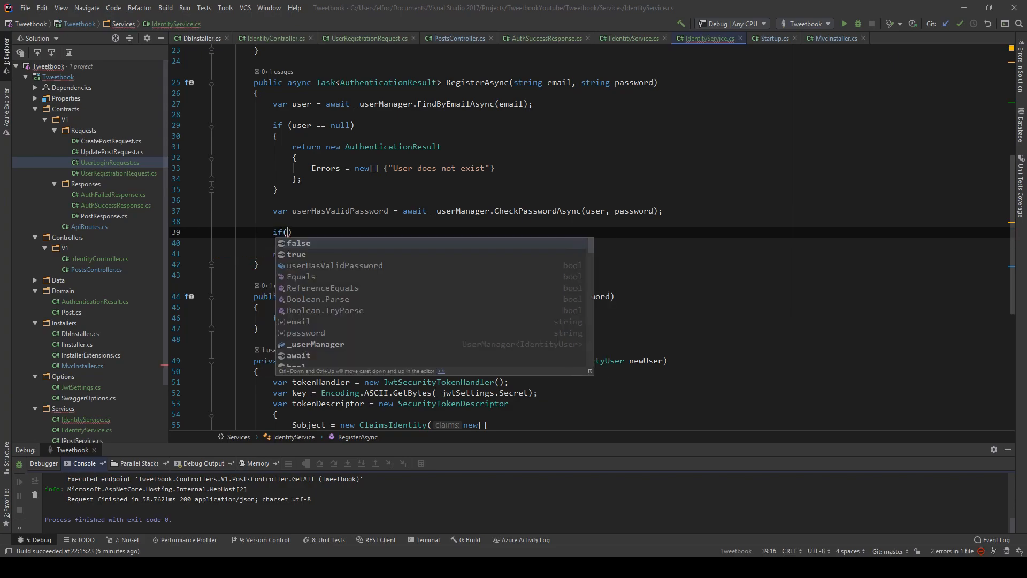
type("!userHasValidPassword")
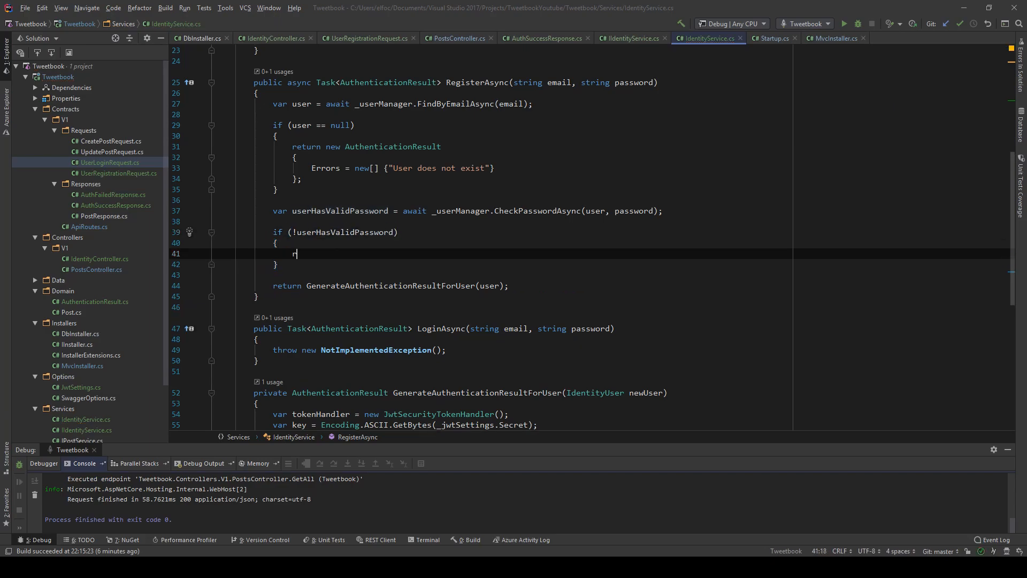
type("eturn new AuthenticationResult")
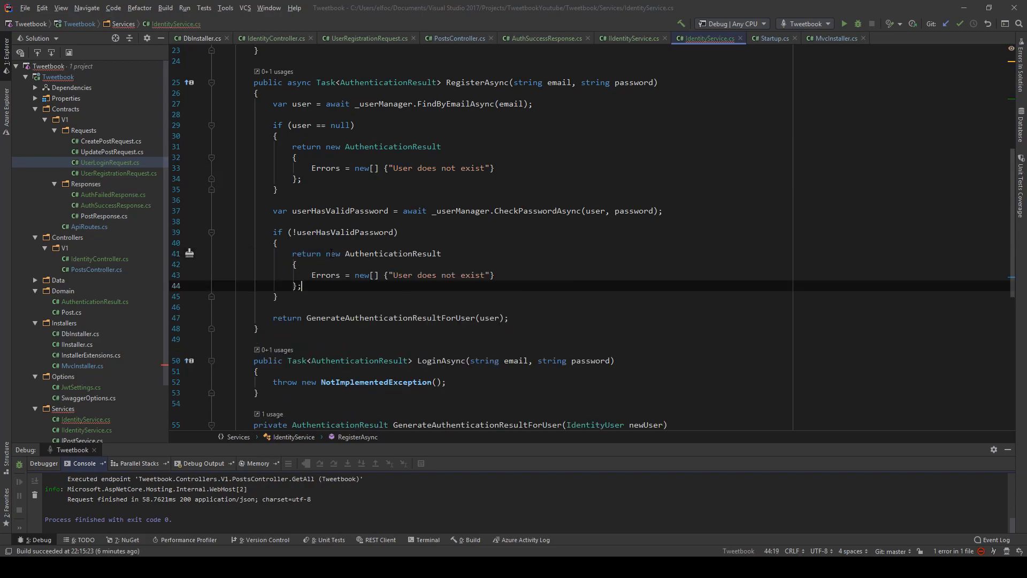
double_click(471, 275)
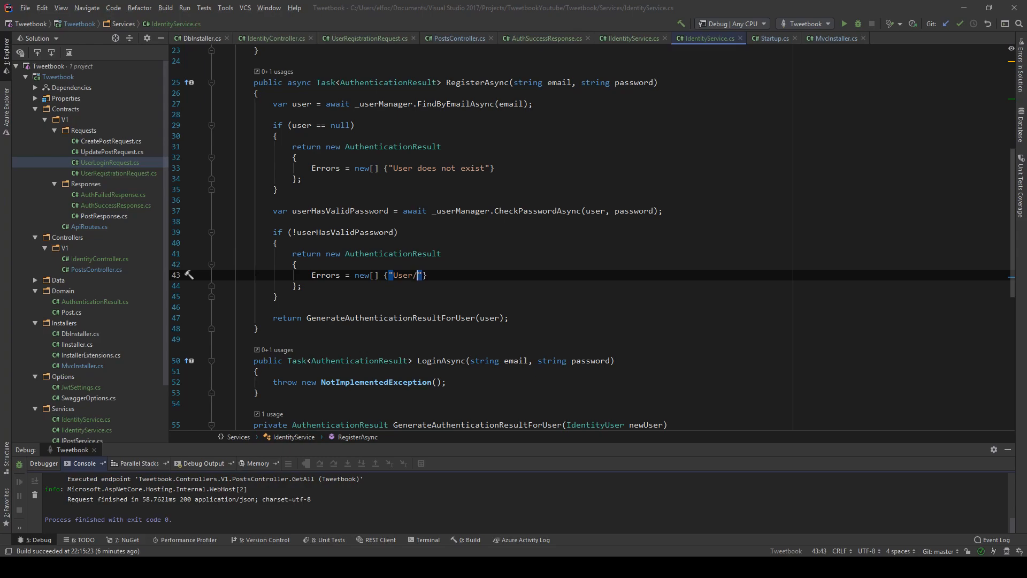
type("password comb")
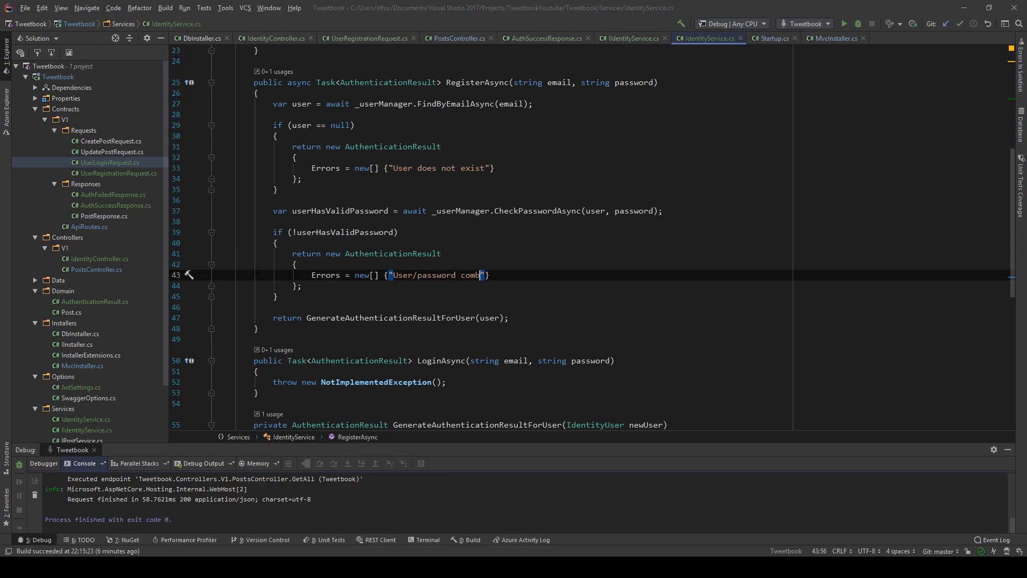
type("ination is wrong")
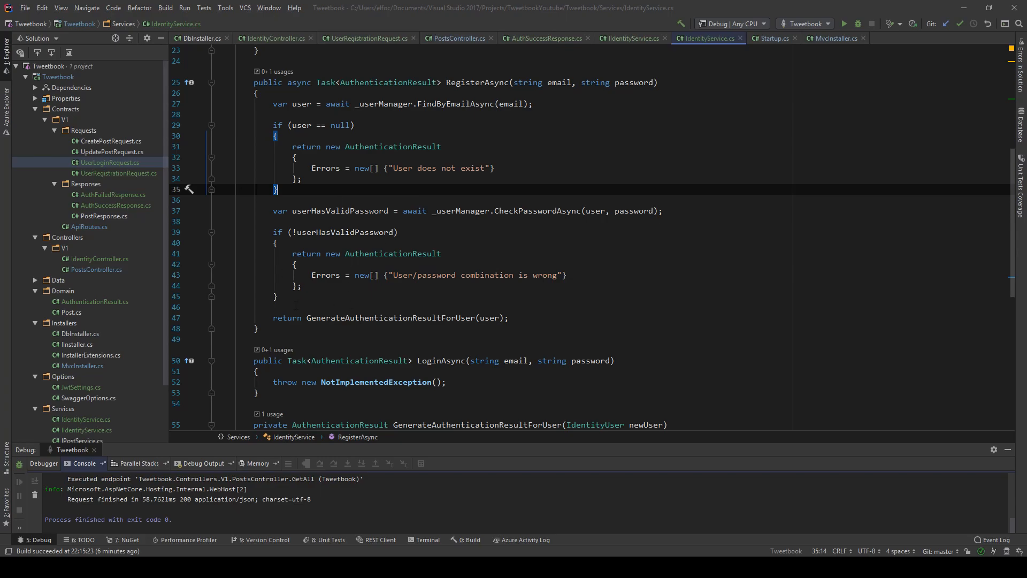
Move the lookup and password-check logic into LoginAsync and mark it async.
scroll("down", 3)
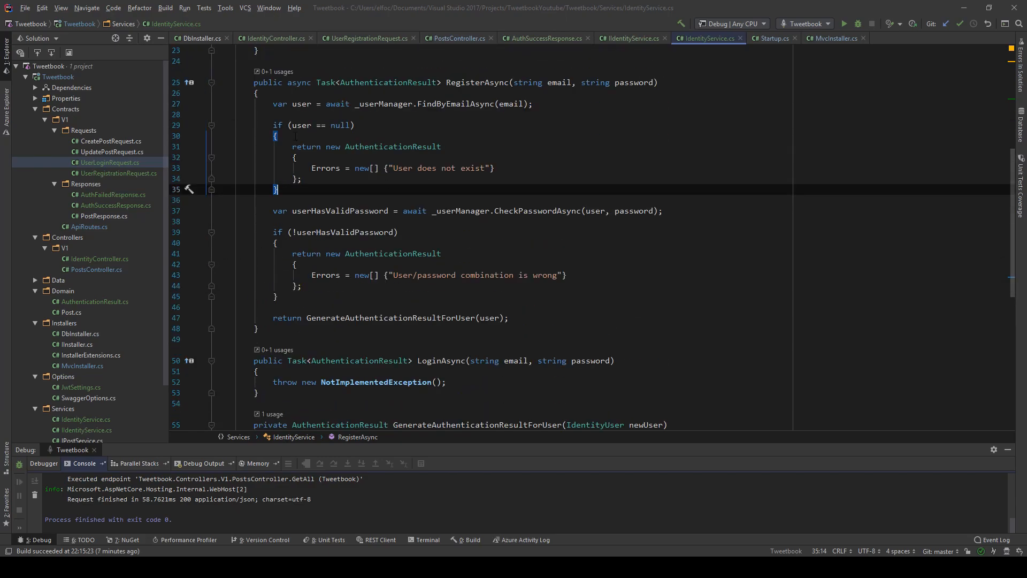
left_click_drag(273, 104, 510, 318)
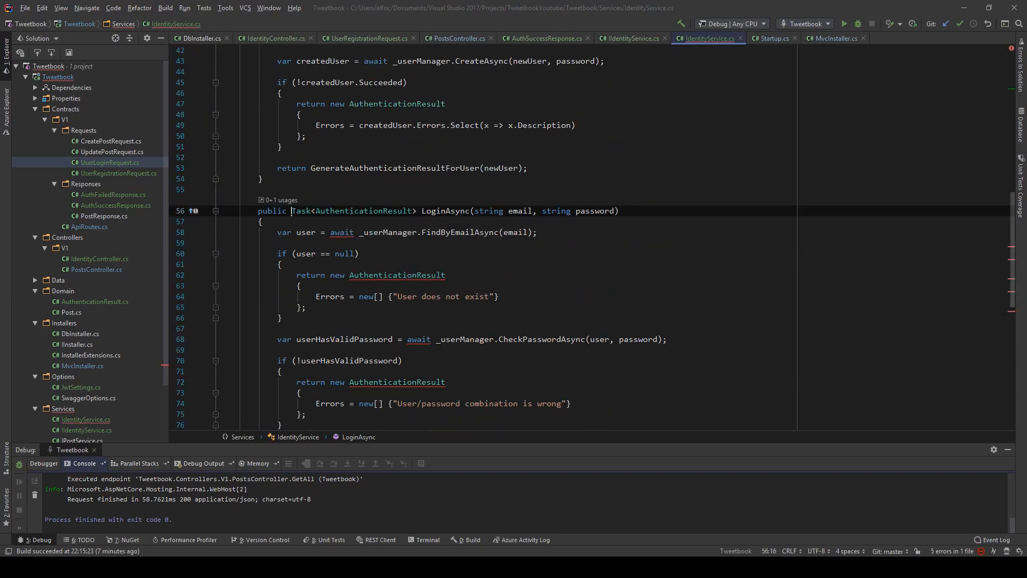
type("async")
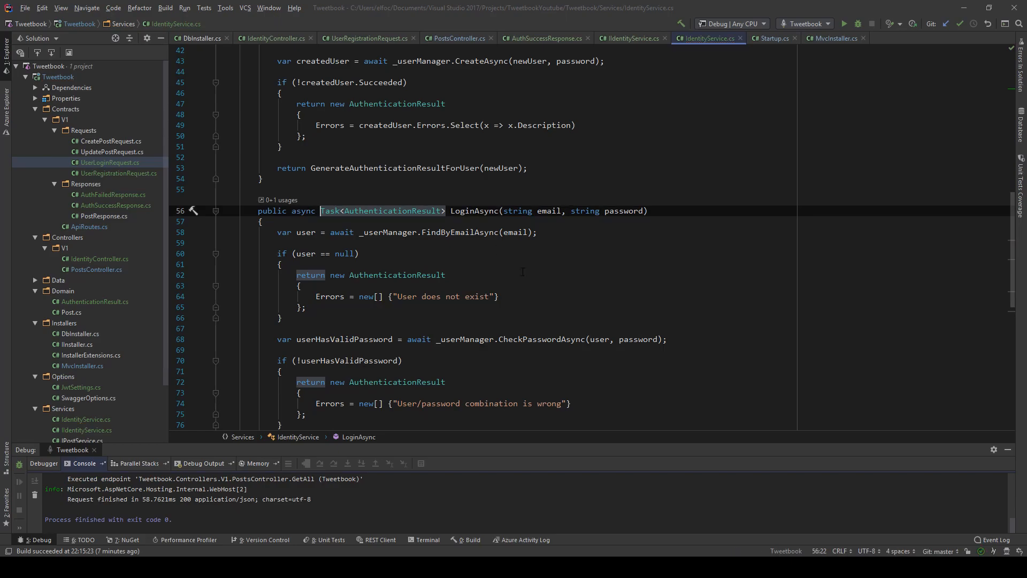
scroll("down", 3)
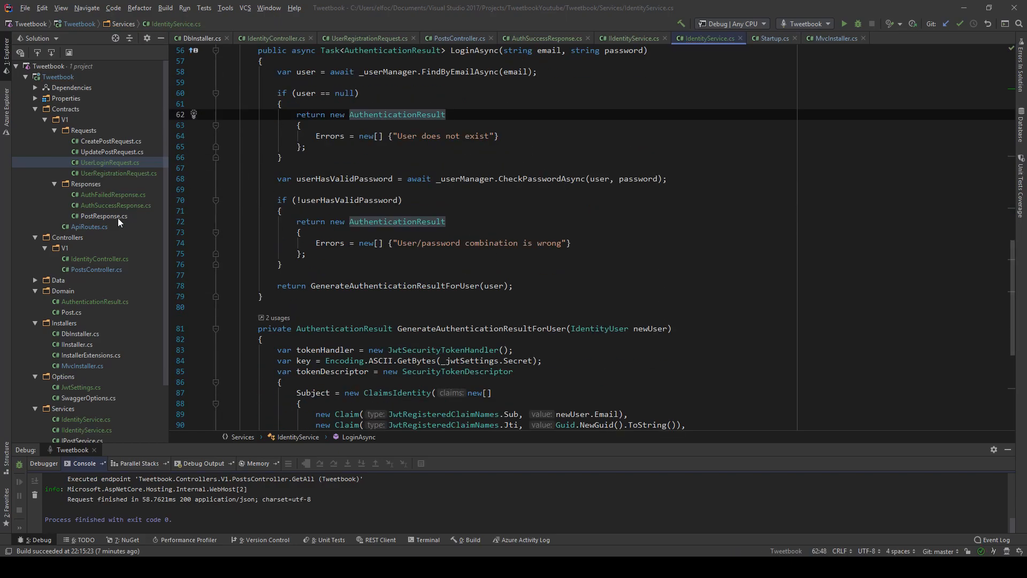
left_click(275, 38)
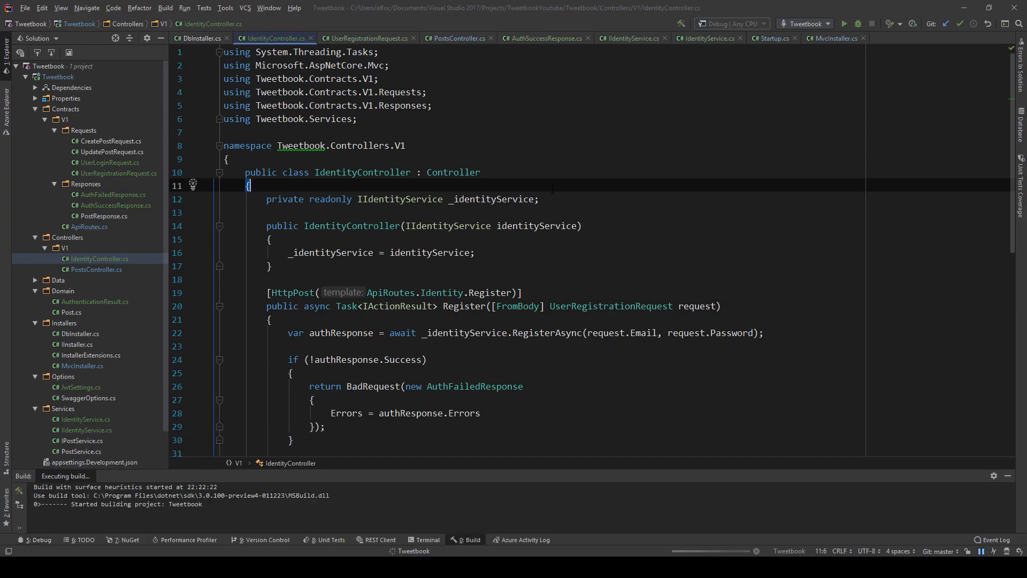
Build and run the Tweetbook API.
left_click(844, 24)
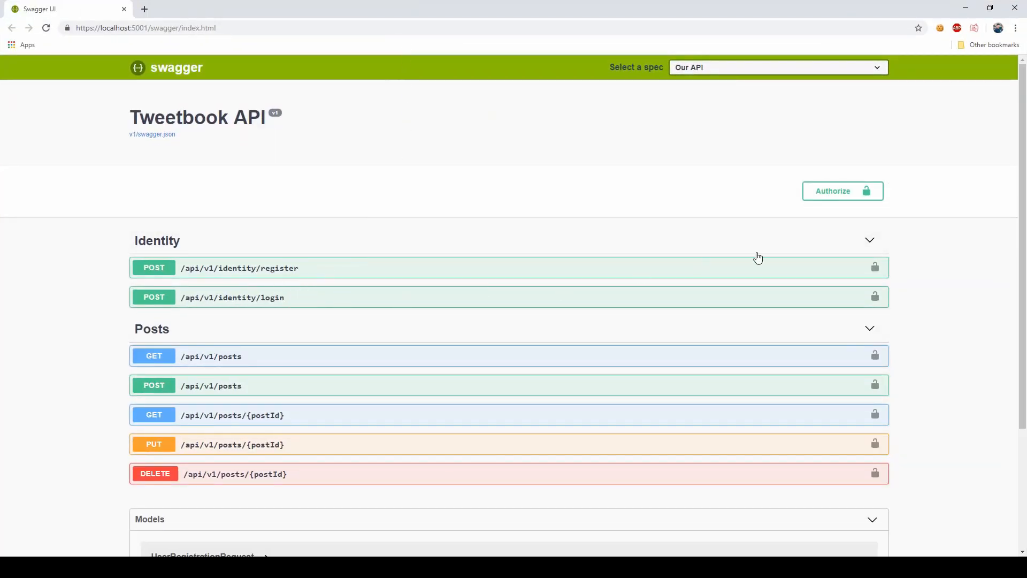
left_click(231, 296)
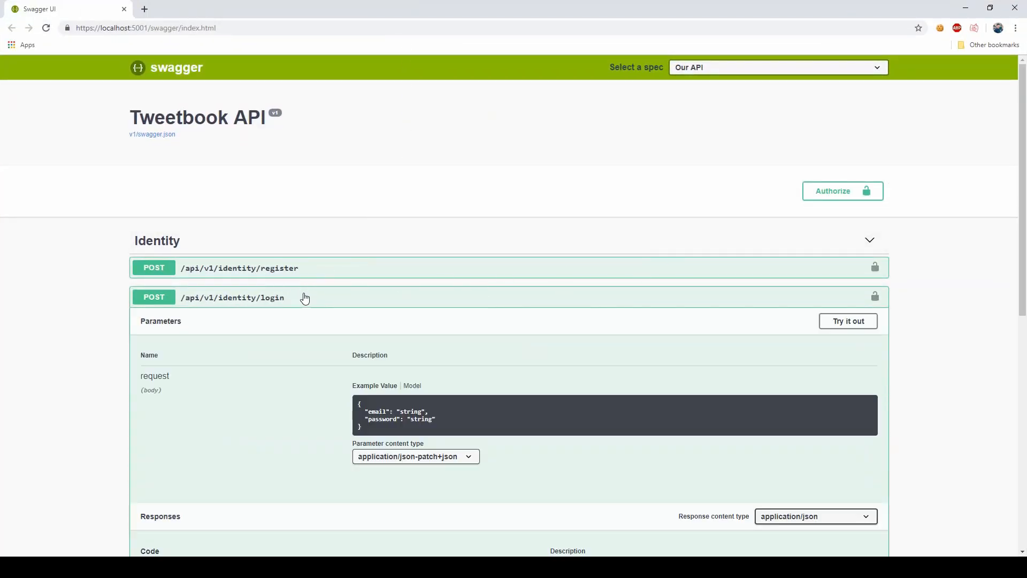
left_click(848, 320)
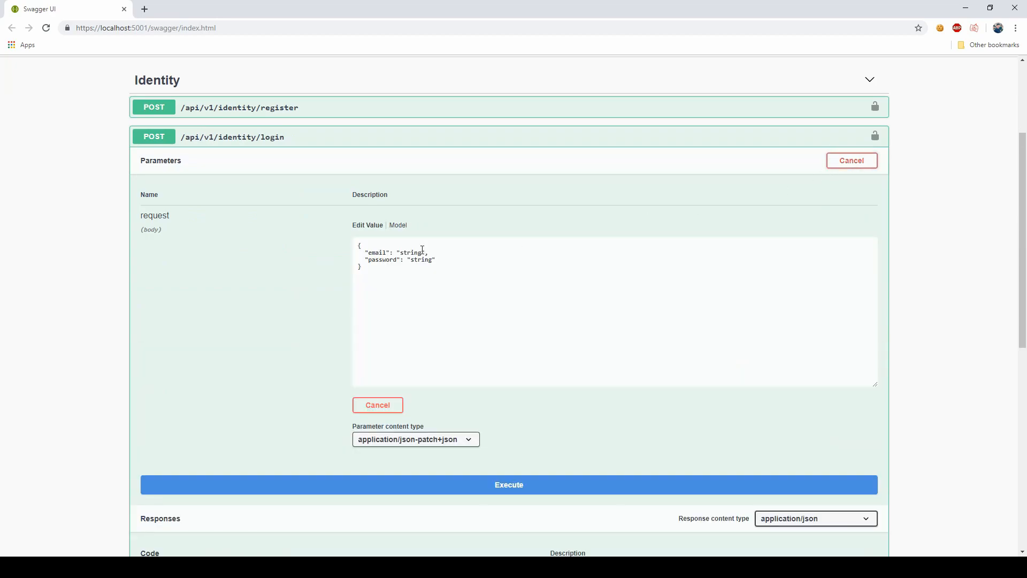
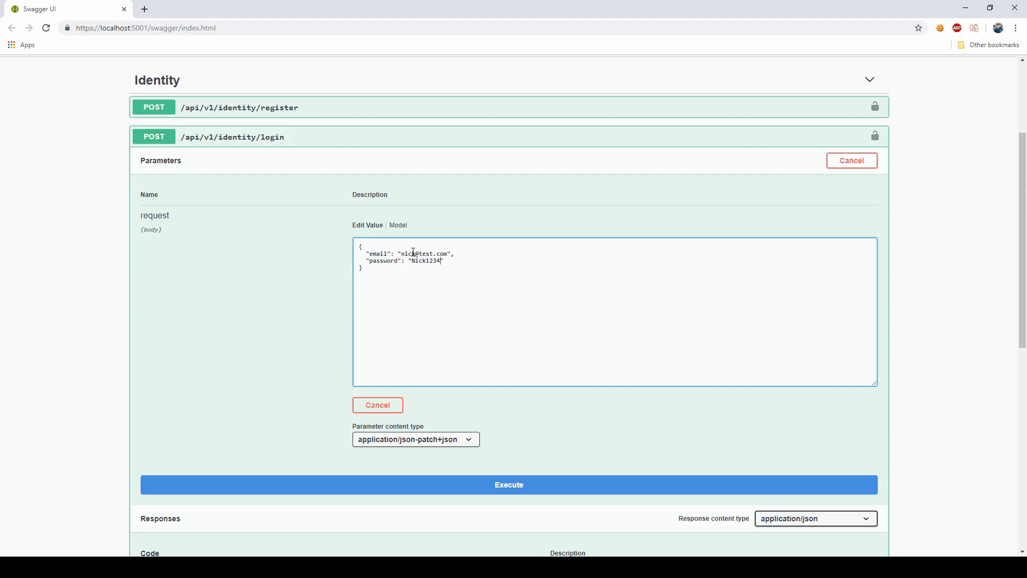
left_click(508, 483)
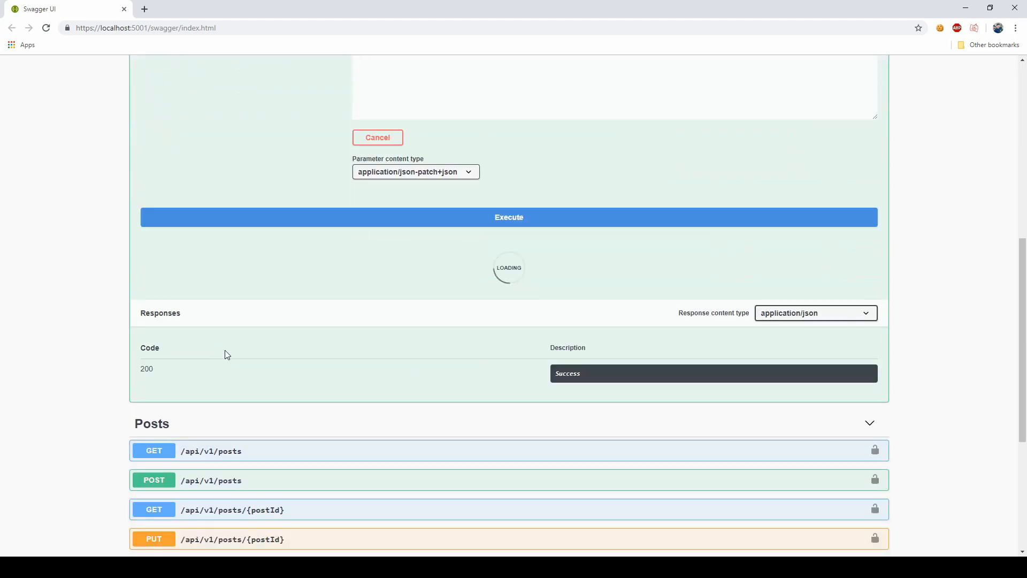
Retry the login with a wrong password, getting a 400 'User/password combination is wrong'.
left_click(508, 217)
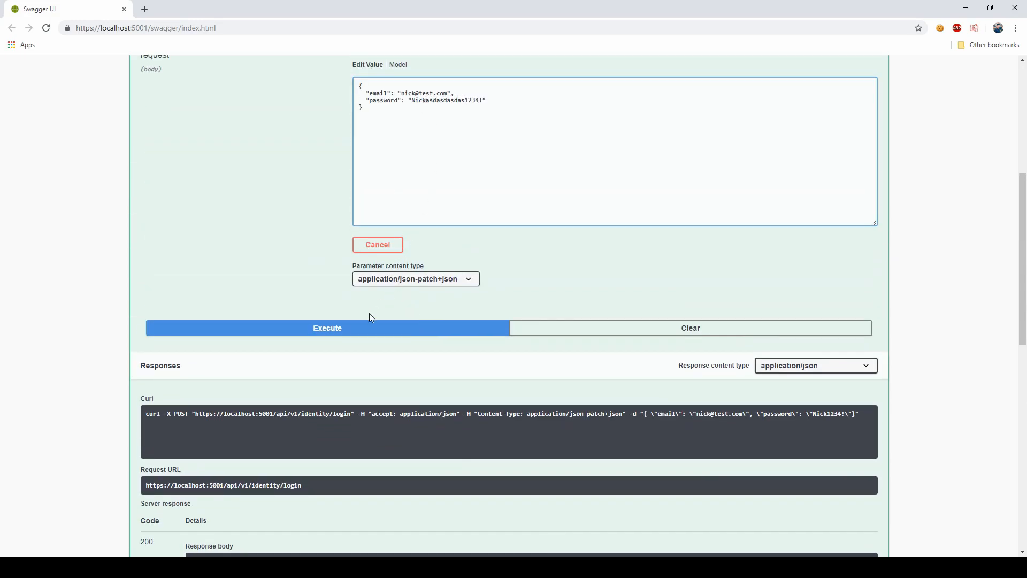
left_click(327, 328)
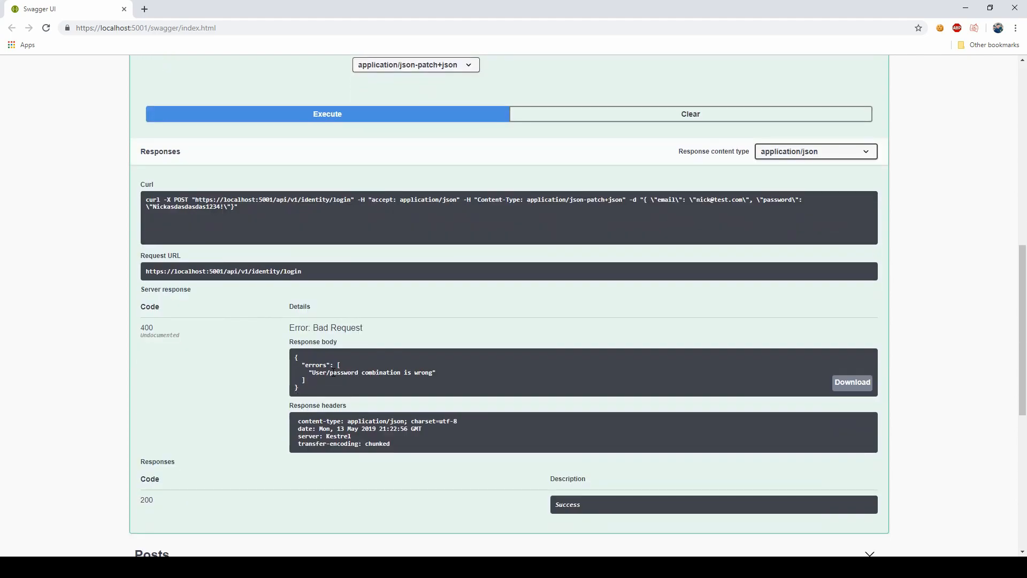
double_click(372, 372)
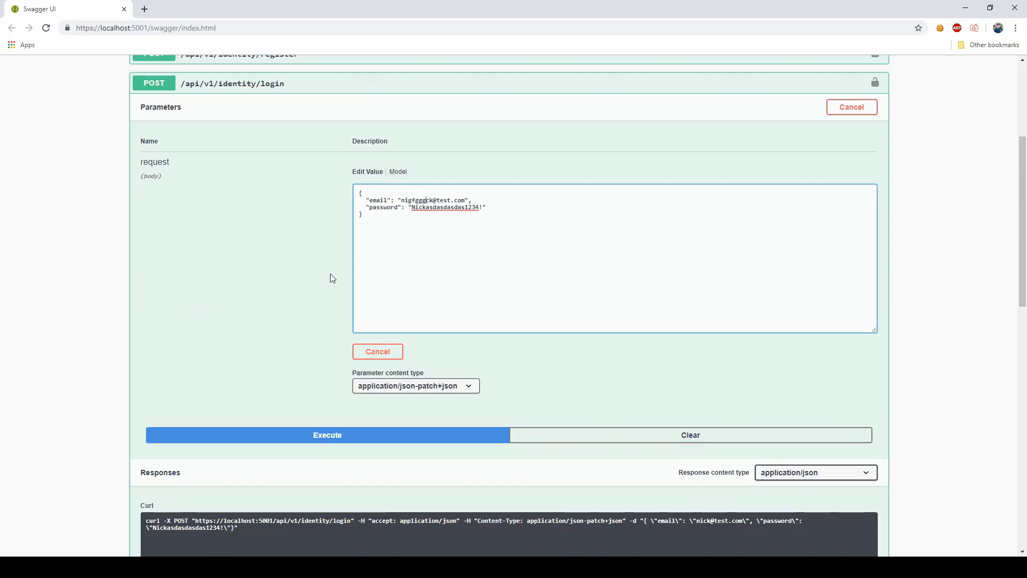
left_click(327, 435)
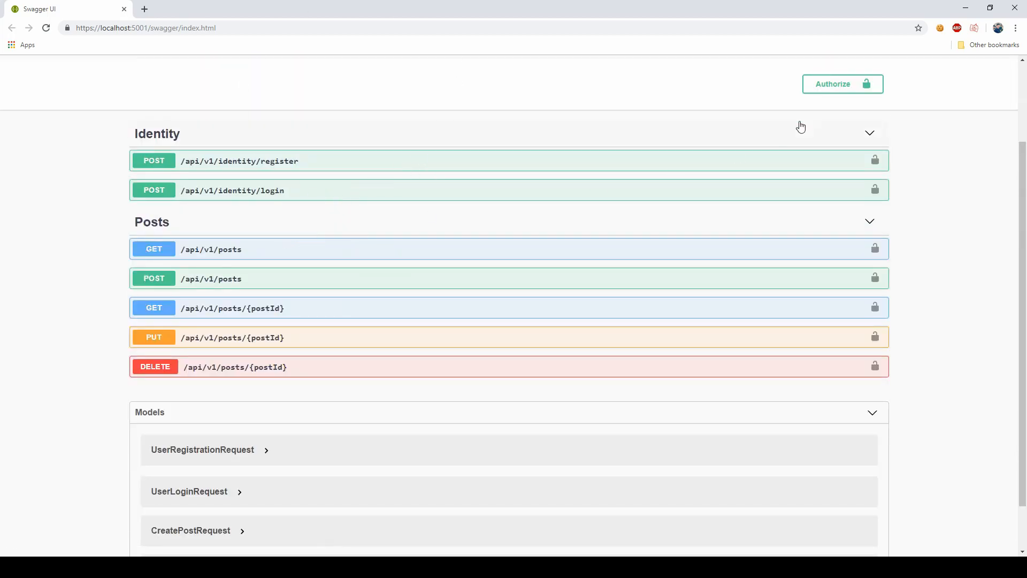
Start authorizing and draft a new post named Nick's authed post in POST /api/v1/posts.
type("bear")
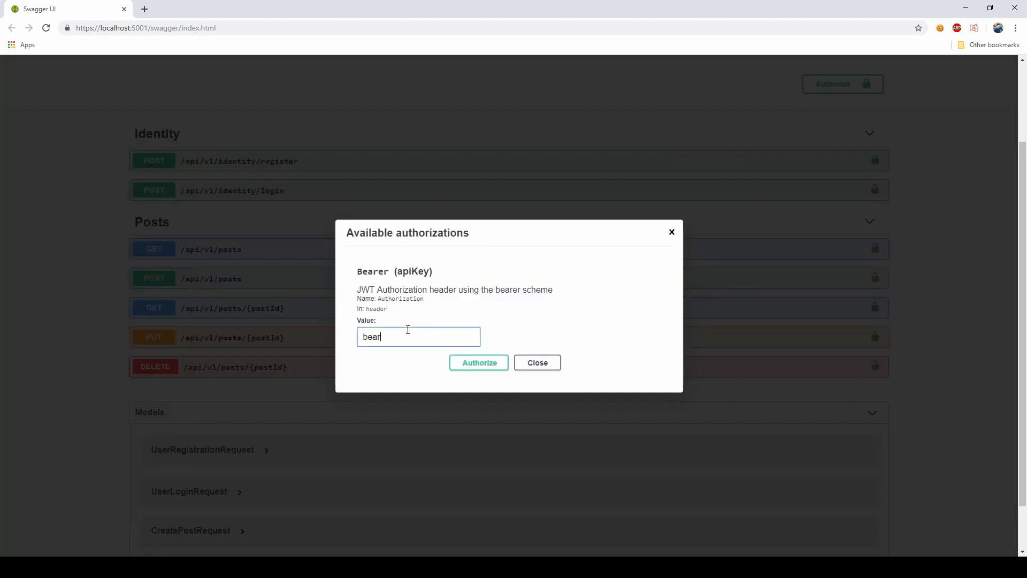
left_click(536, 363)
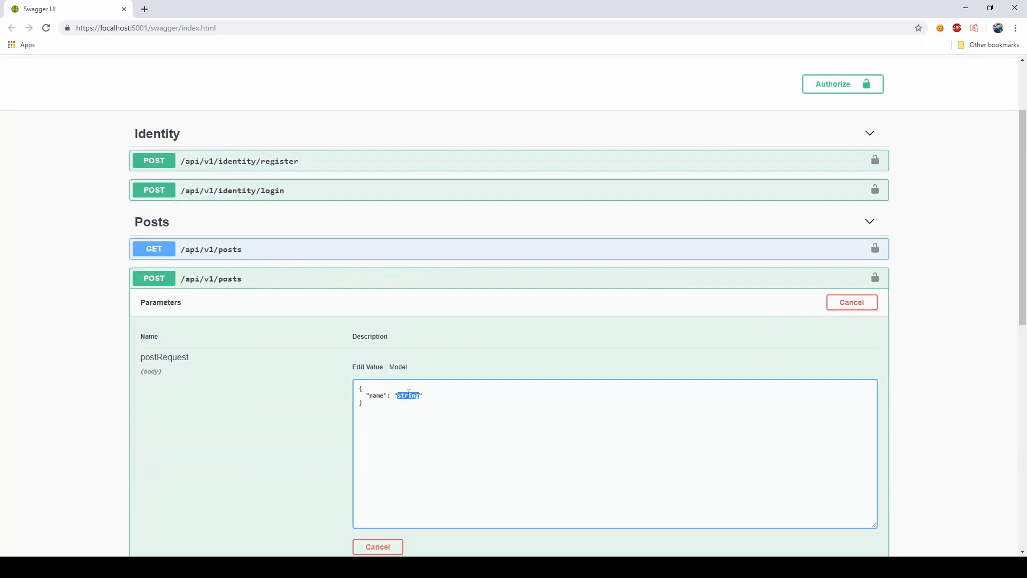
type("Nick's")
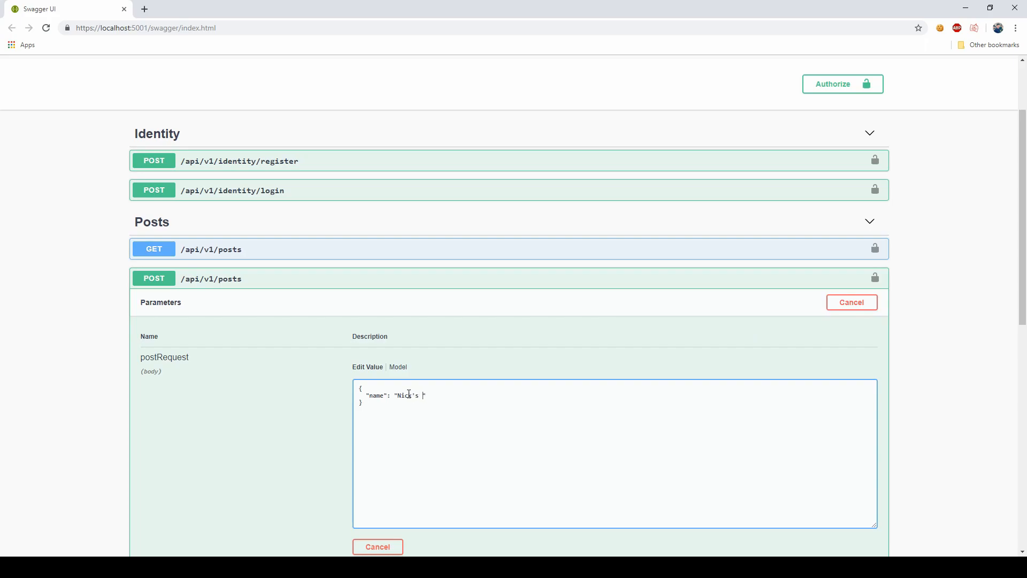
type("authed po")
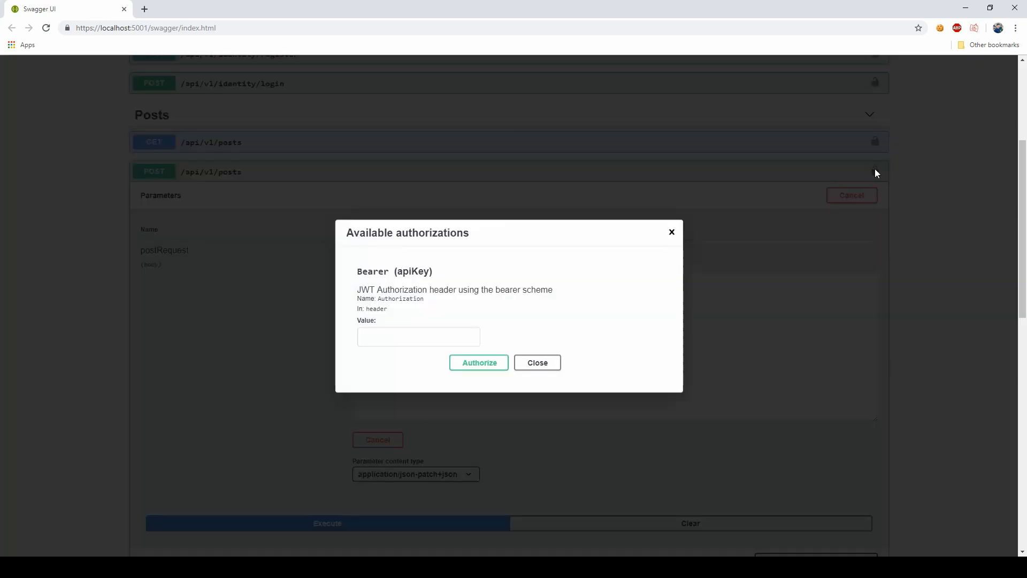
Authorize Swagger with 'bearer <token>' and stop the API run, returning to Rider.
type("bearer")
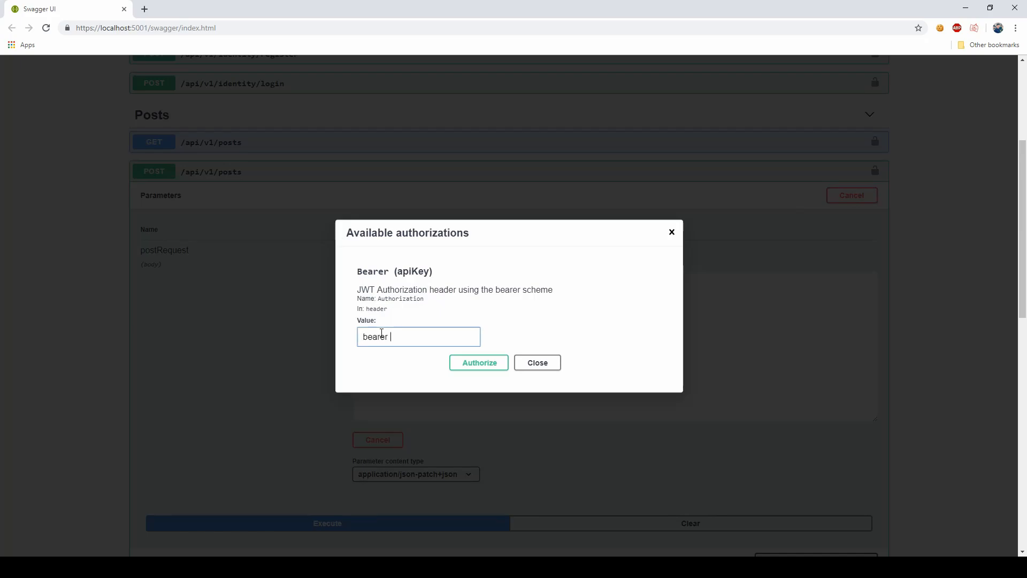
left_click(535, 362)
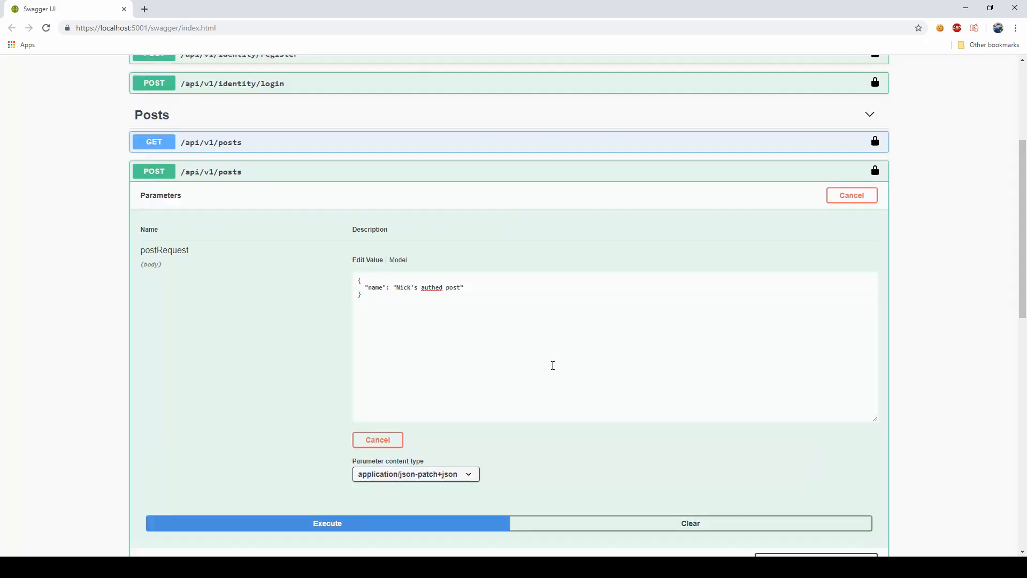
left_click(328, 523)
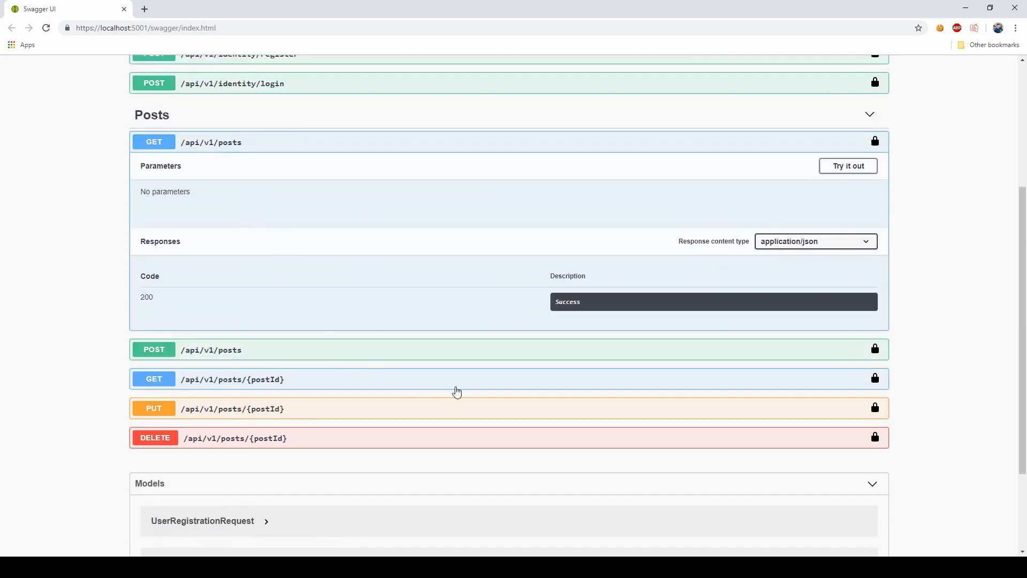
left_click(847, 164)
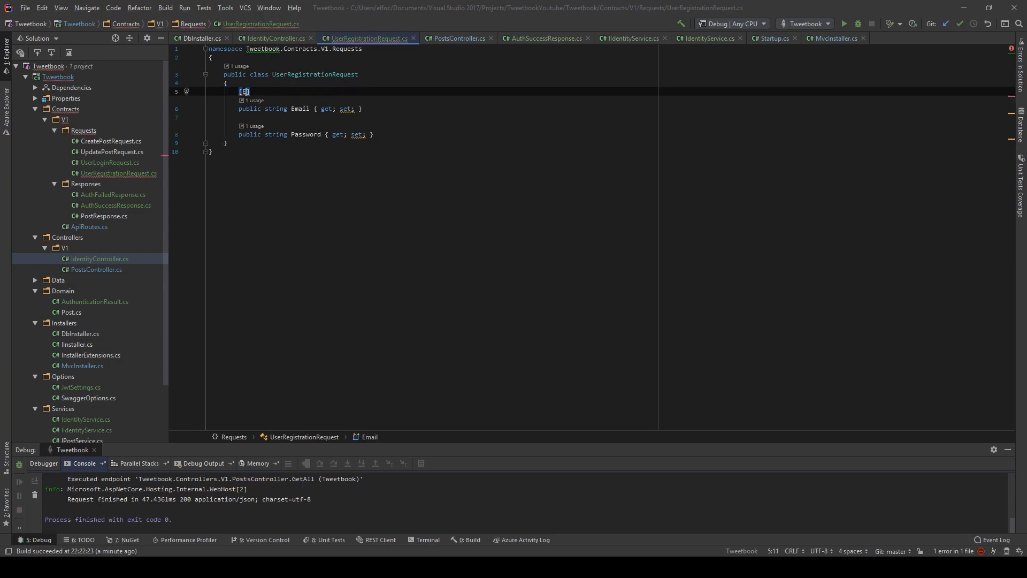
Add [EmailAddress] to UserRegistrationRequest.Email and return to IdentityController.
type("[EmailAddress]")
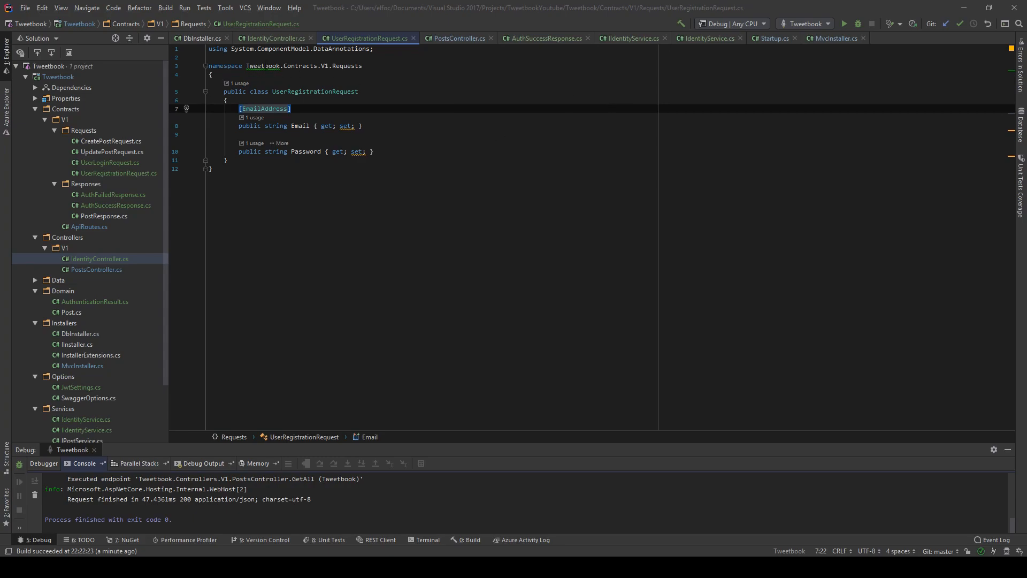
double_click(265, 108)
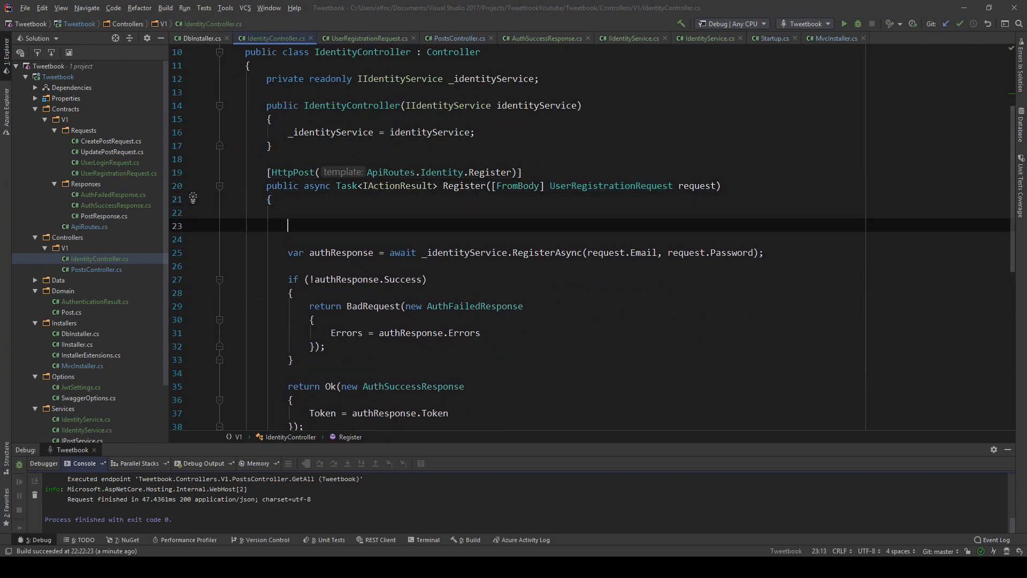
Begin Register with an if (!ModelState.IsValid) { } check.
type("i")
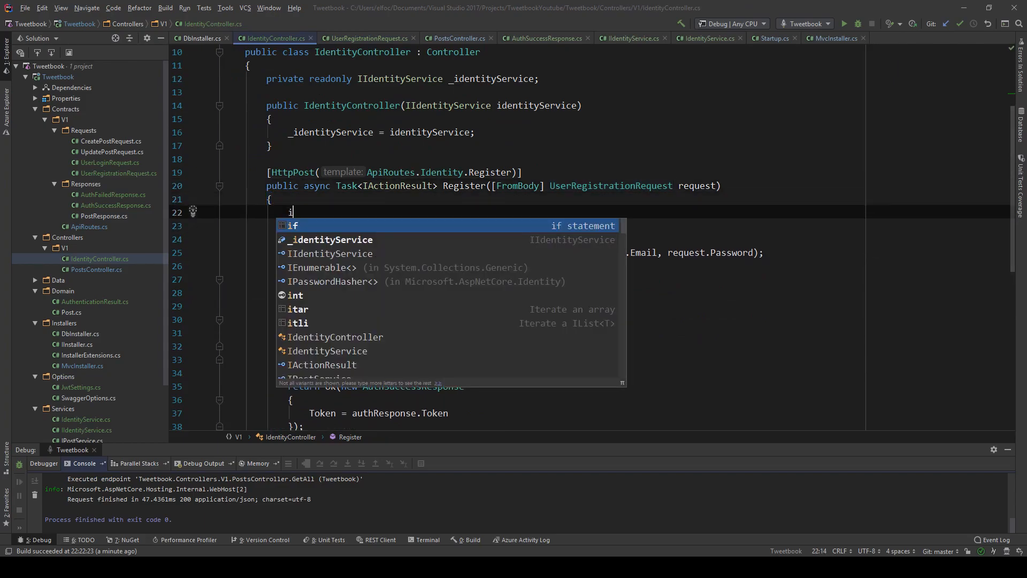
type("f(Model")
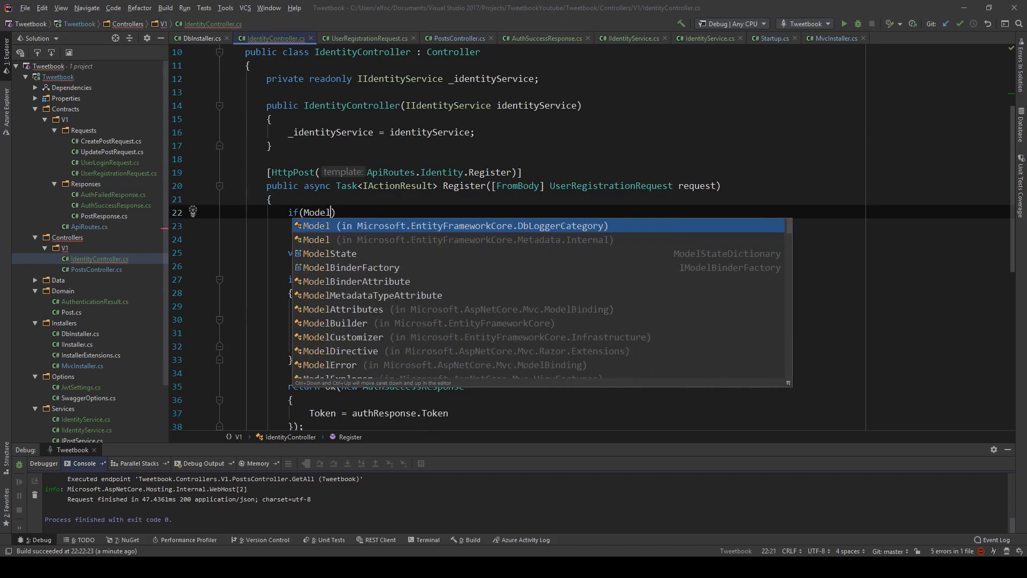
type("State.IsValid")
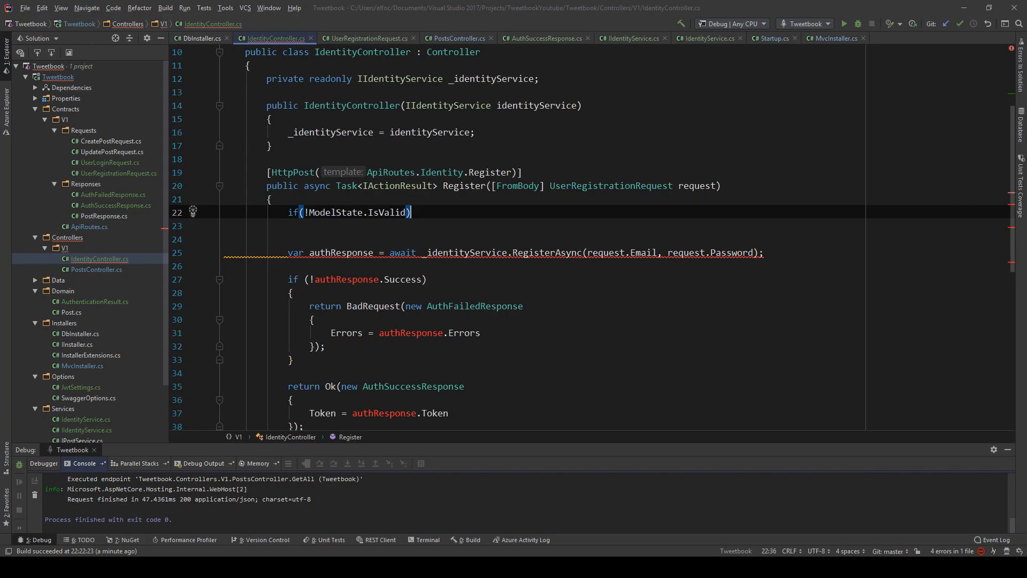
type("{")
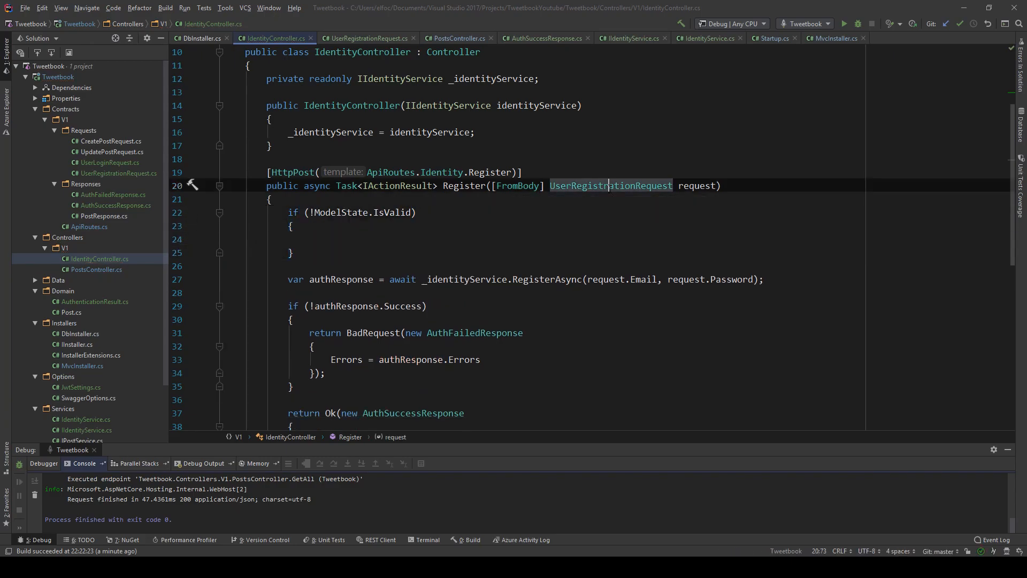
left_click(311, 238)
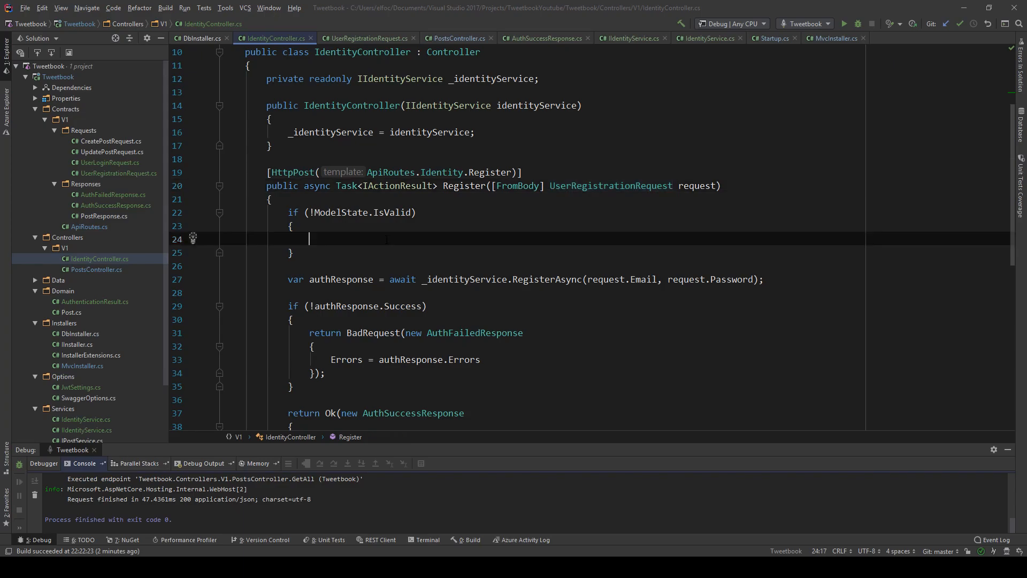
left_click(366, 38)
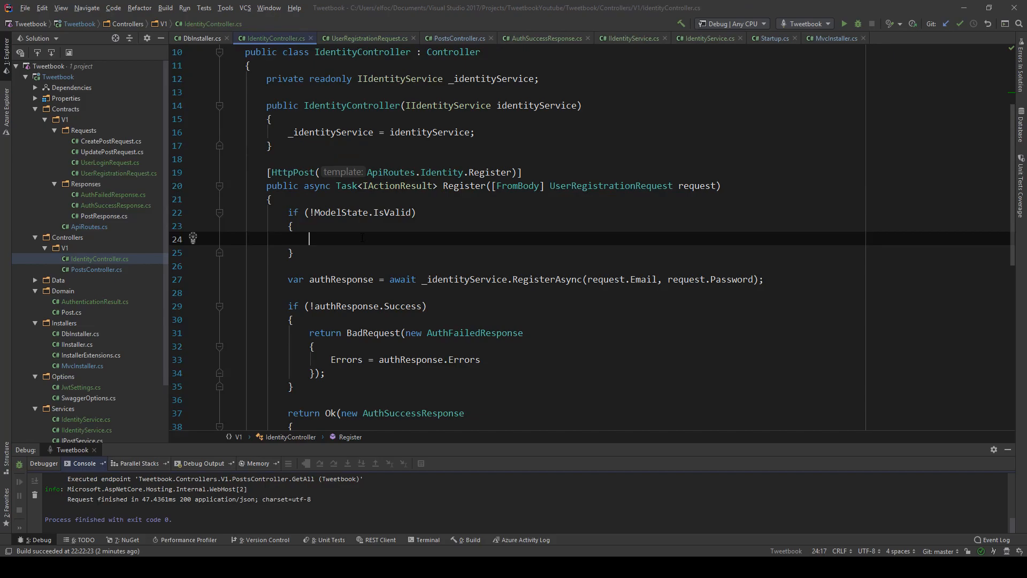
Draft ModelState.Values...Select(xx => xx.ErrorMessage) inside the branch, then discard it.
type("ModelState.")
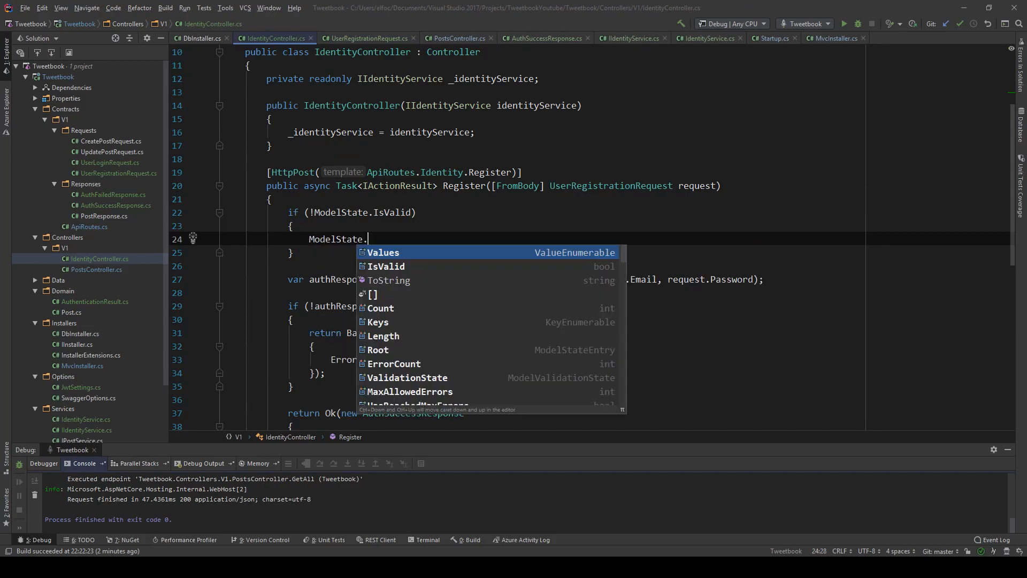
type("Values.")
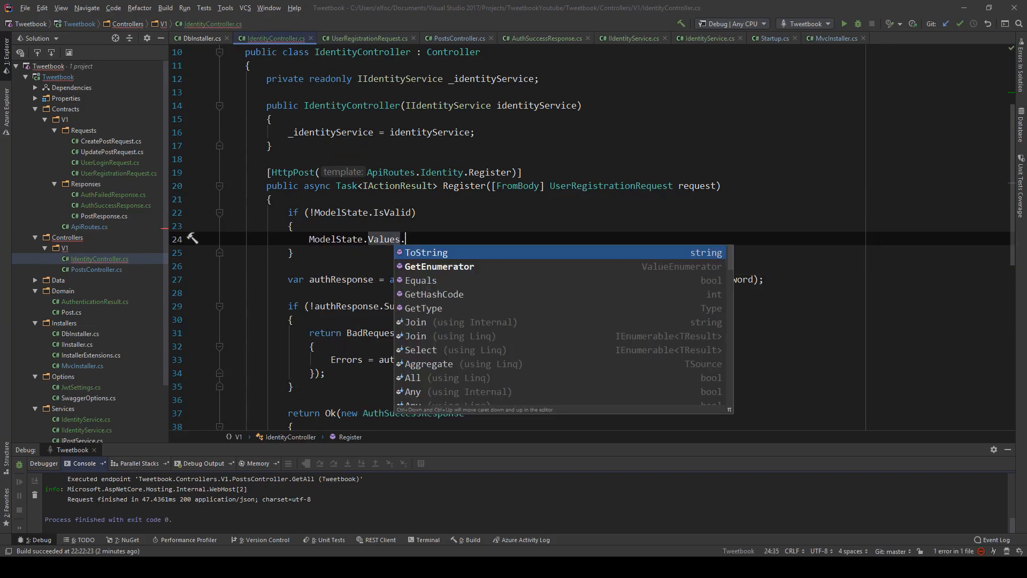
type("se")
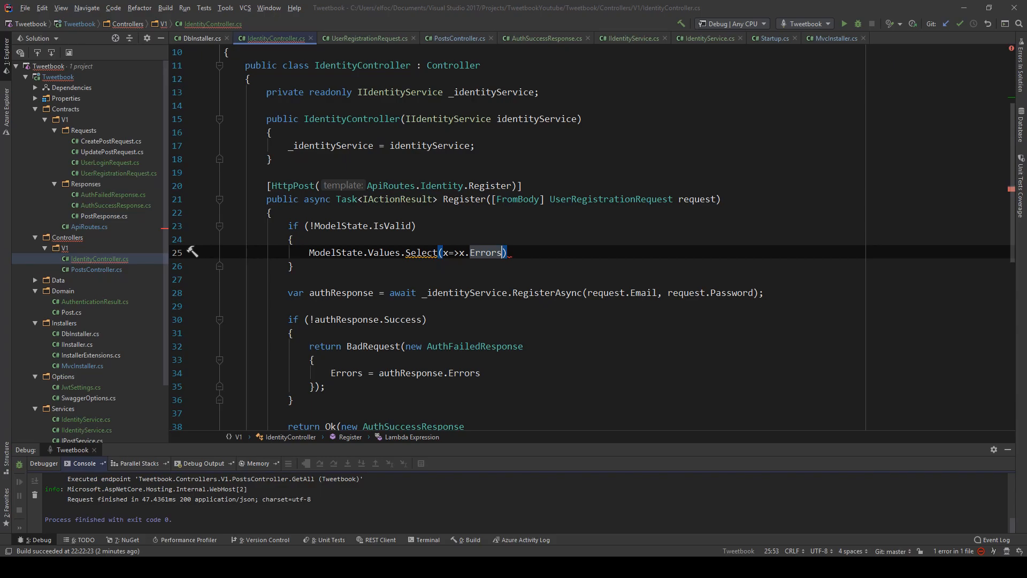
type(".")
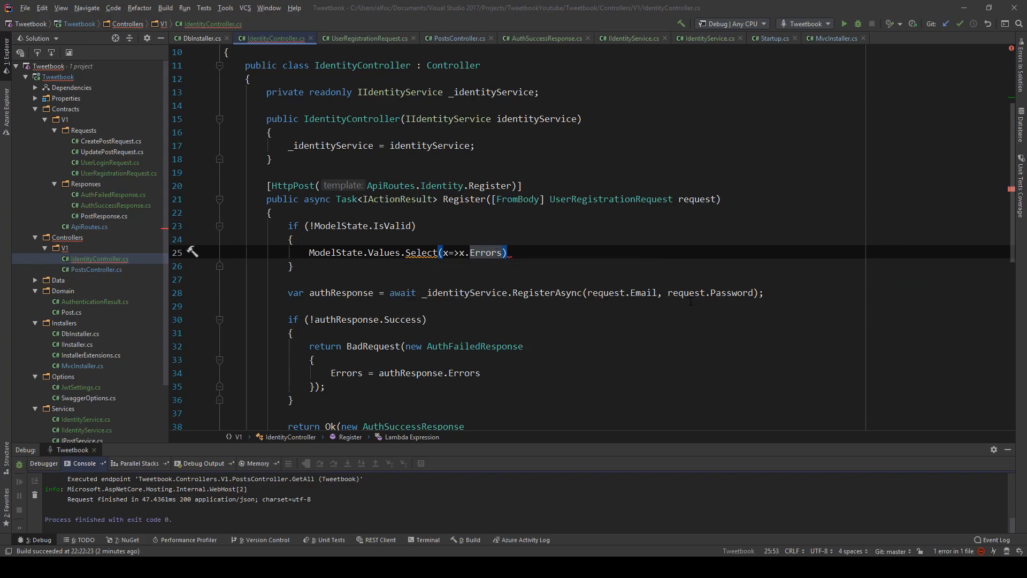
type(".Select")
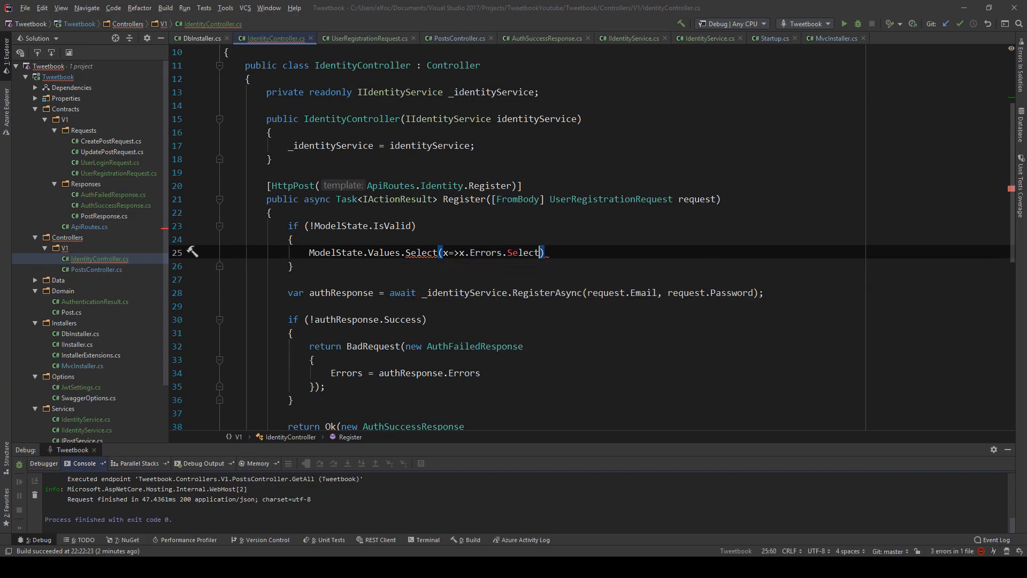
type("xx=>")
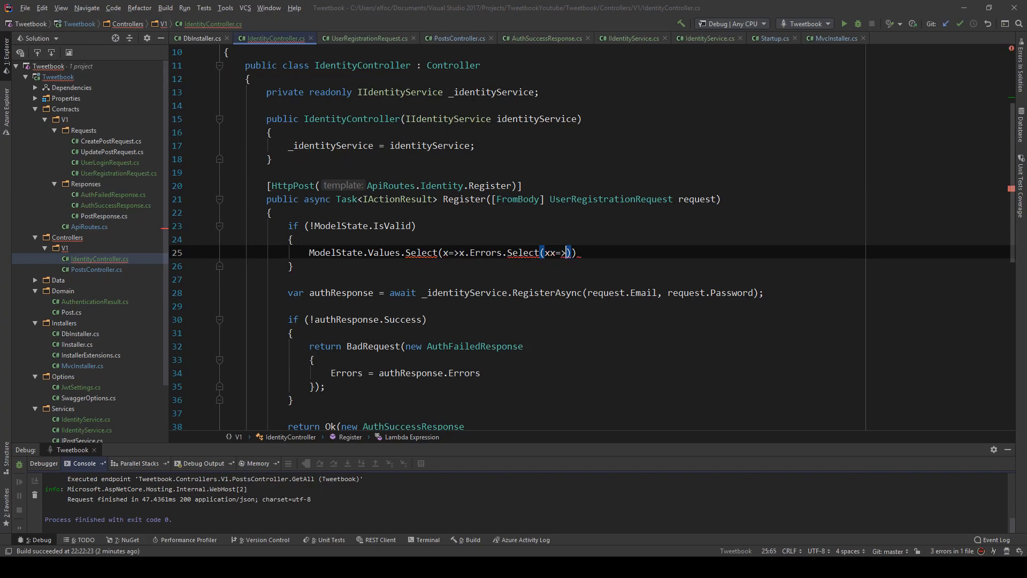
type(".ErrorMessage)")
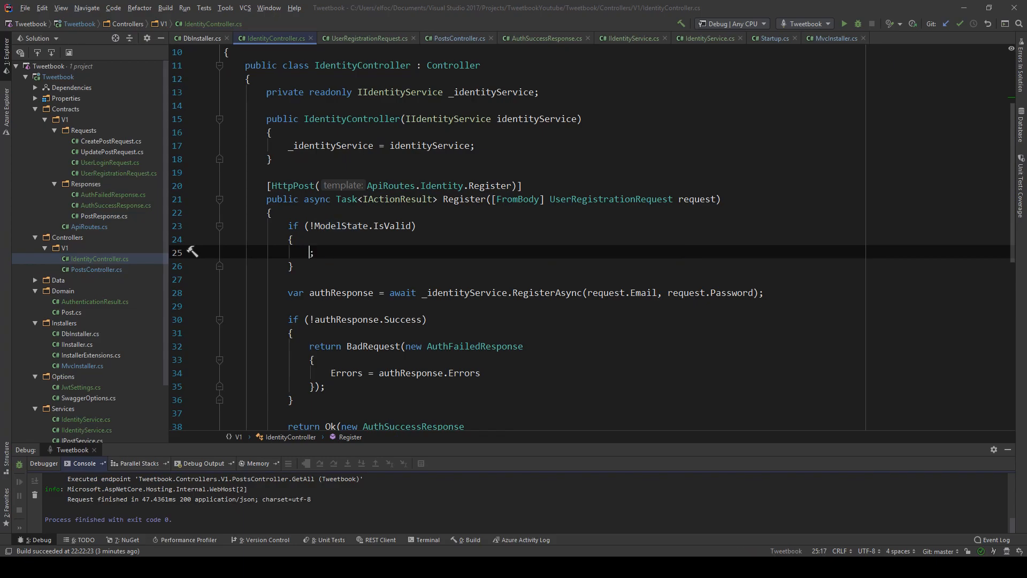
Return BadRequest(new AuthFailedResponse { Errors = ModelState.Values.SelectMany(x => x.Errors.Select(xx => xx.ErrorMessage)) }).
type("return BadRequest()")
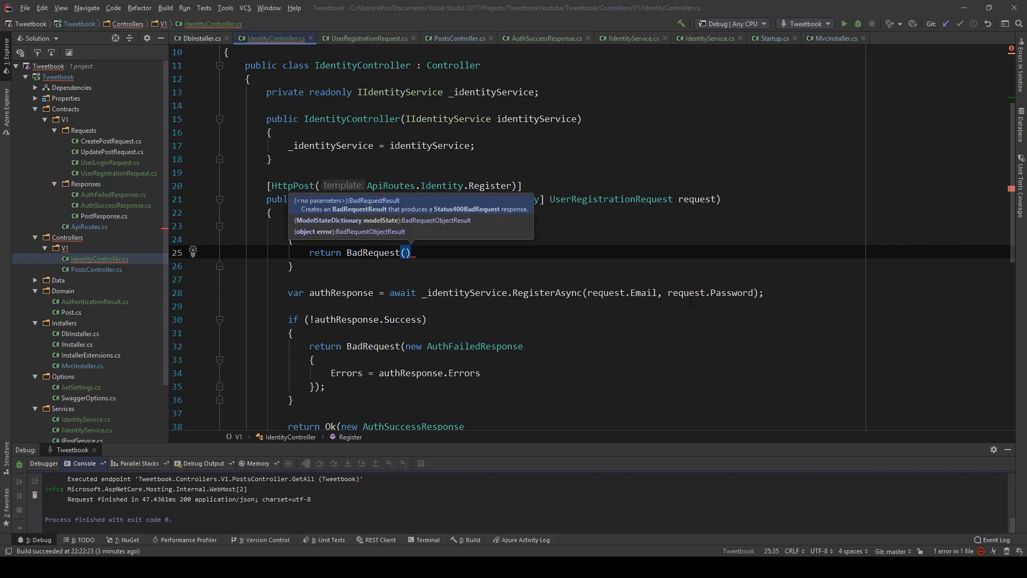
type("new AuthFailedResponse")
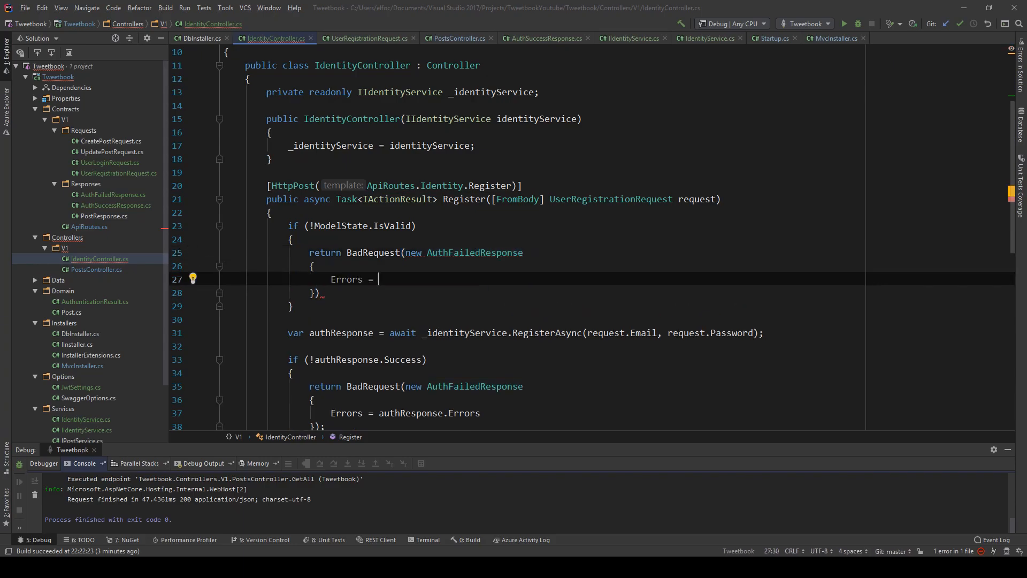
type("ModelState.Values.Select(x => x.Errors.Select(xx => xx.ErrorMessage))")
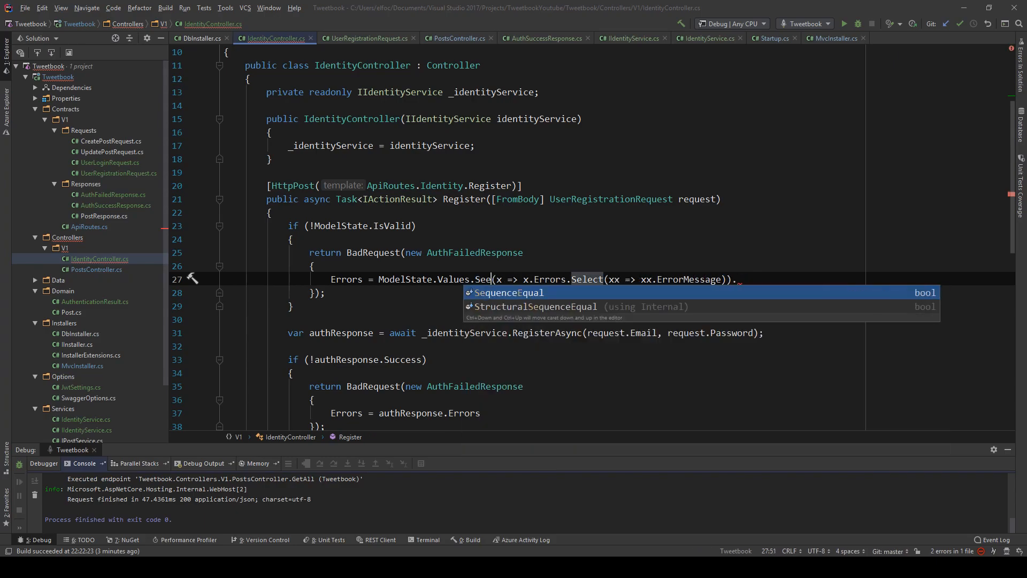
type("SelectMany")
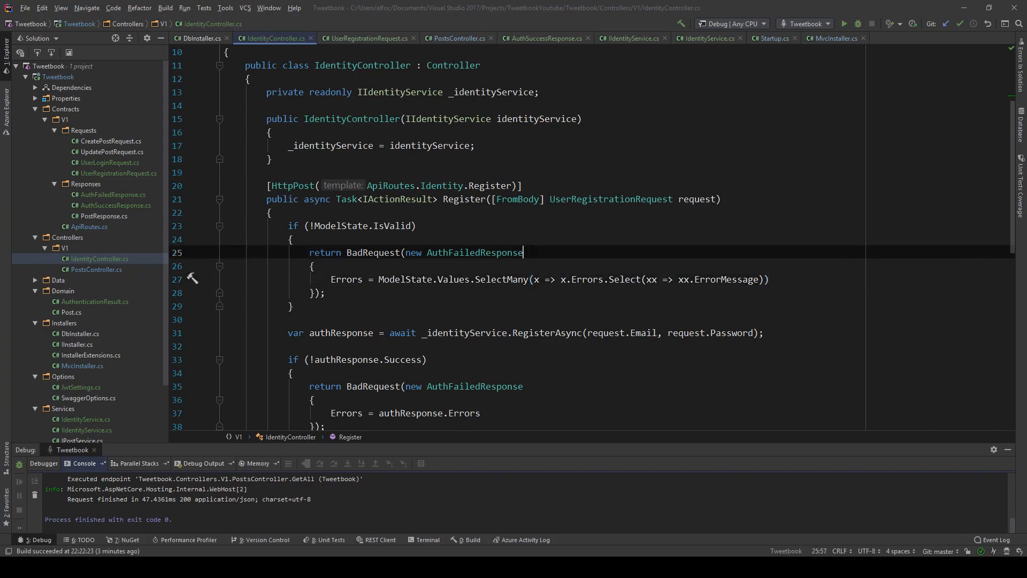
Build and run the updated API to open Swagger UI.
double_click(345, 279)
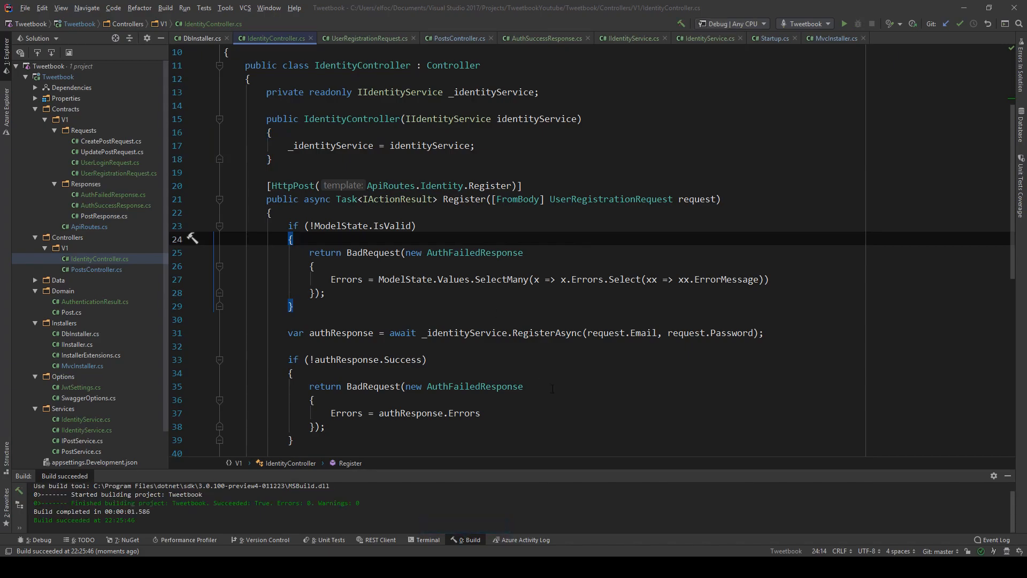
left_click(844, 23)
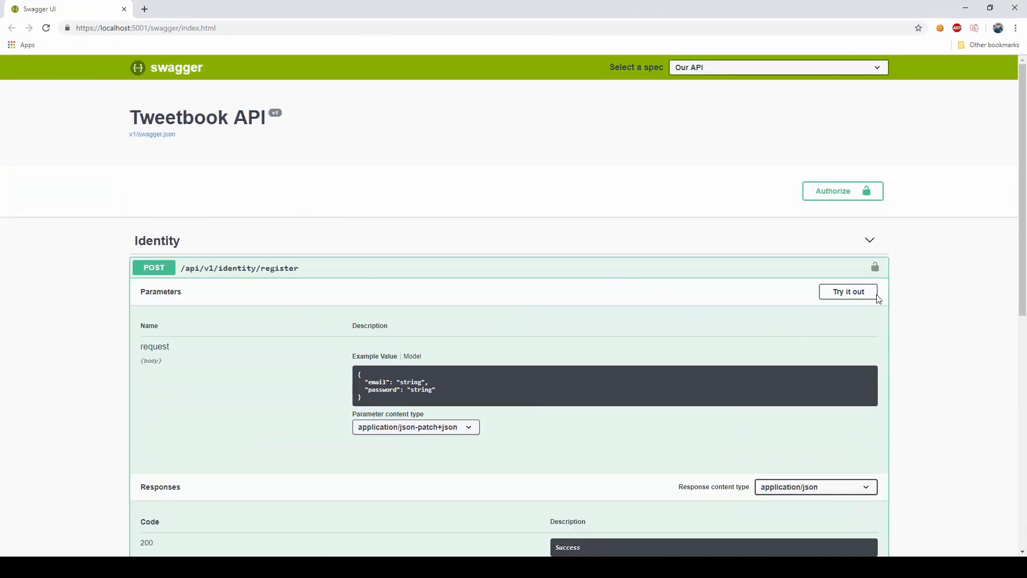
Send the register request with default body values to see the email validation error.
left_click(847, 291)
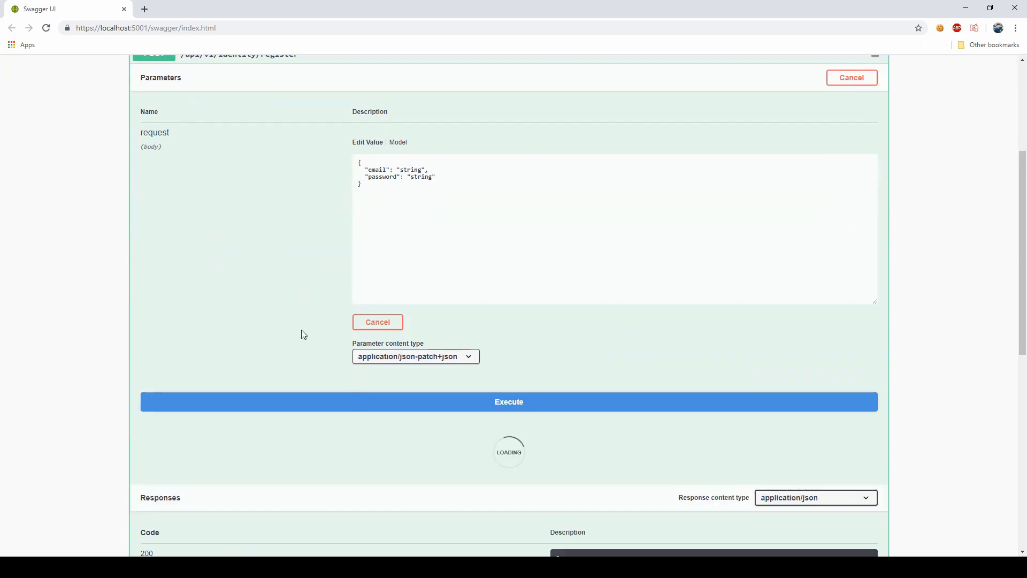
left_click(509, 401)
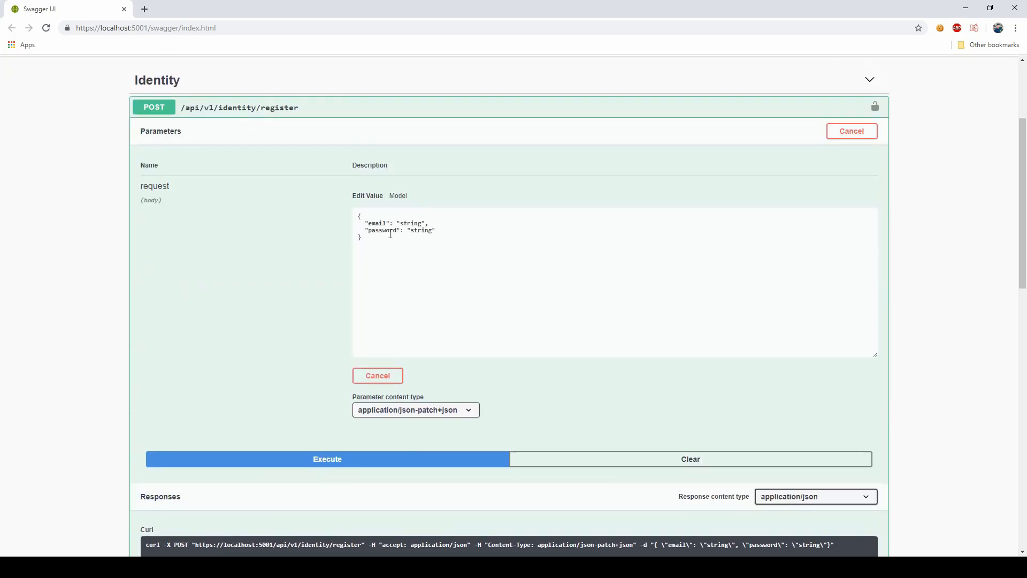
type("ete")
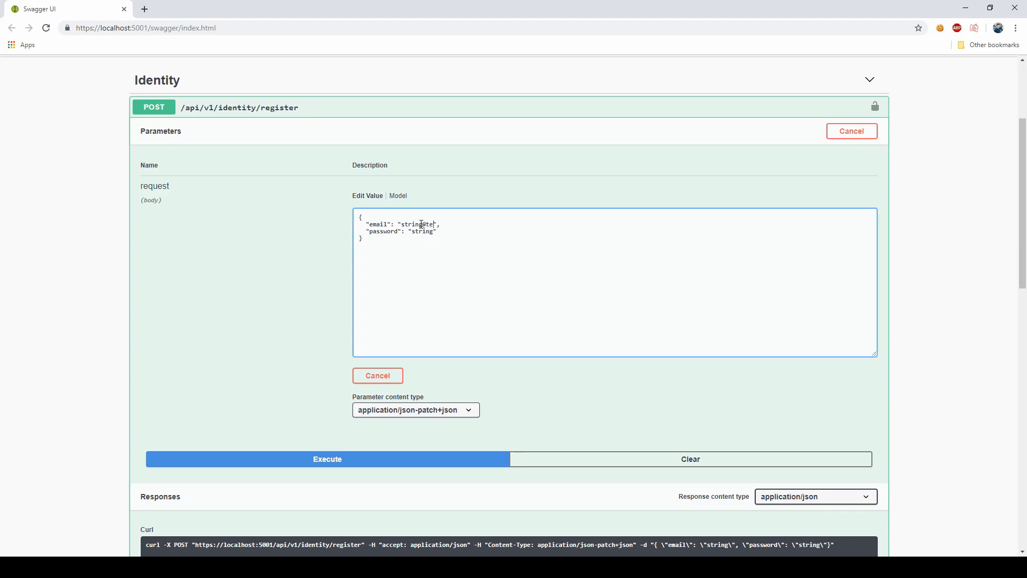
left_click(327, 459)
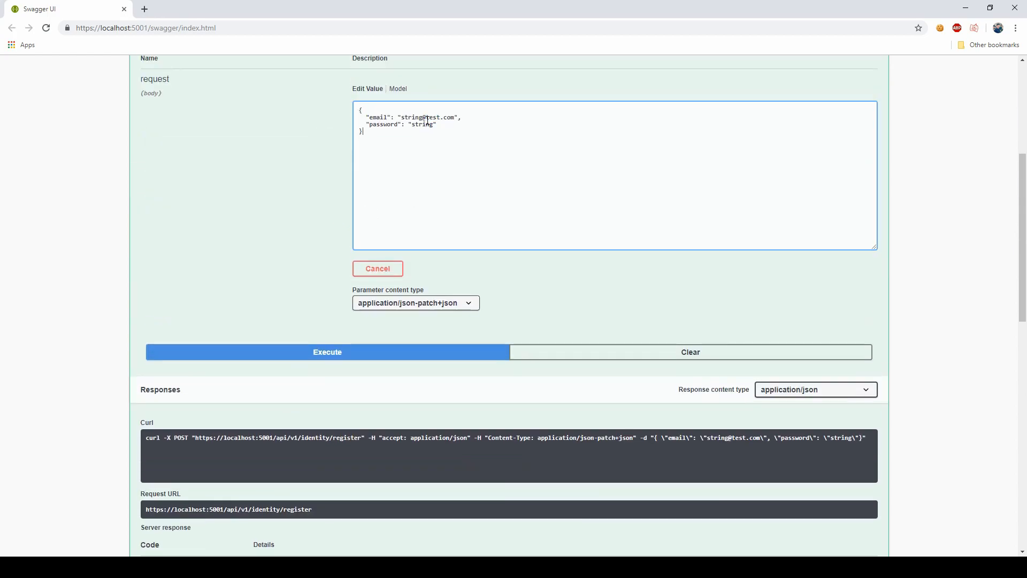
double_click(428, 118)
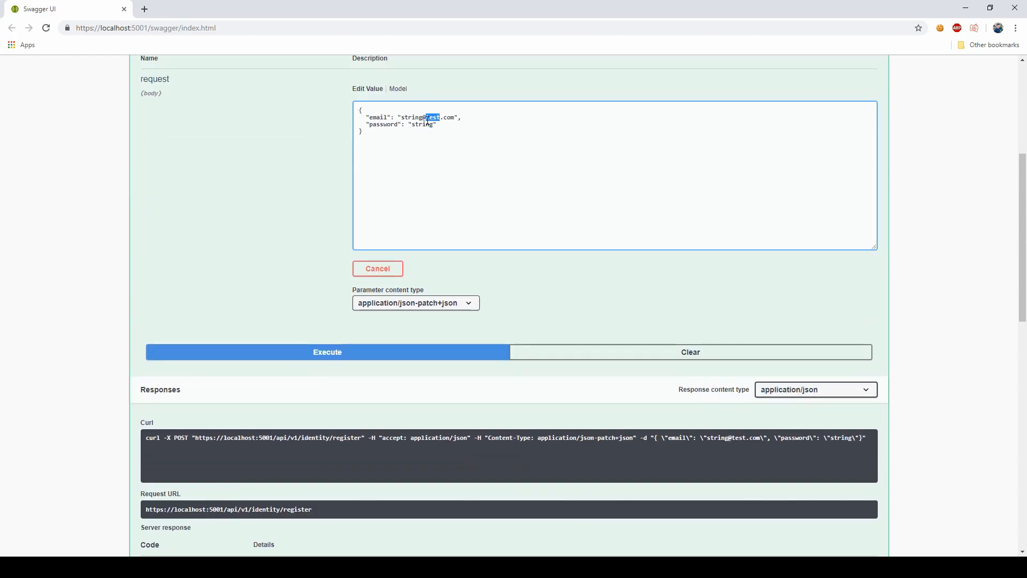
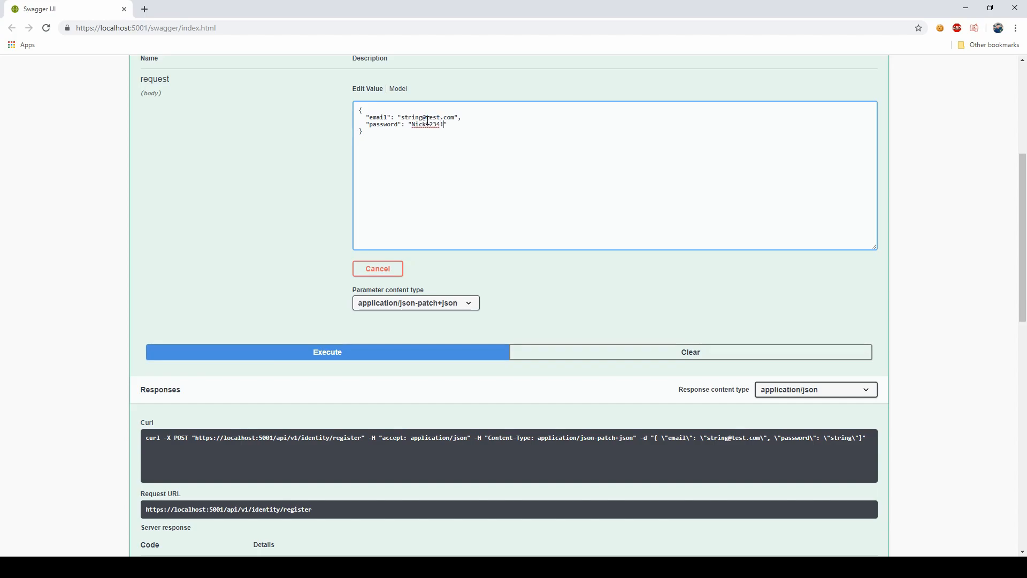
left_click(328, 352)
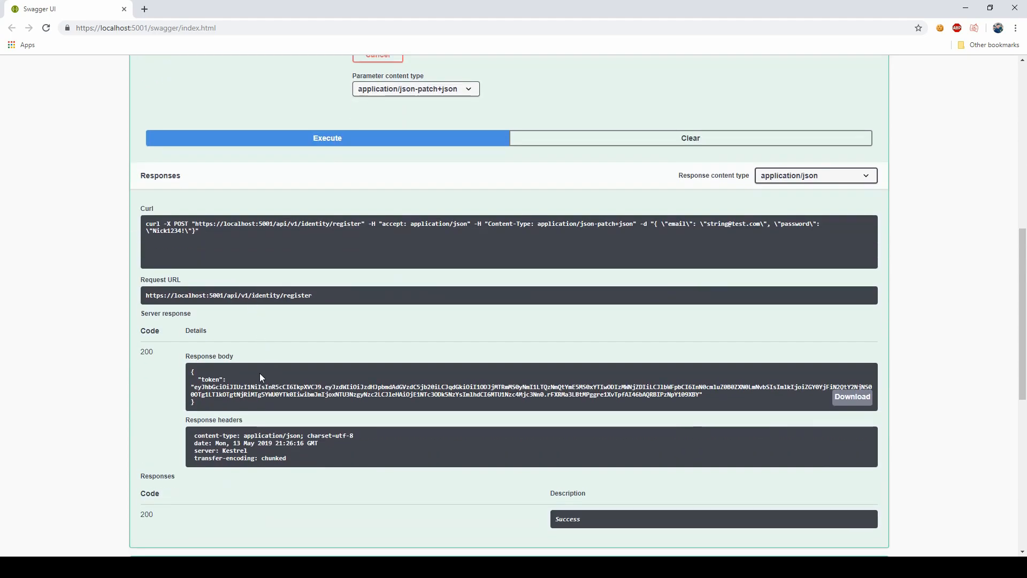
left_click_drag(194, 386, 699, 395)
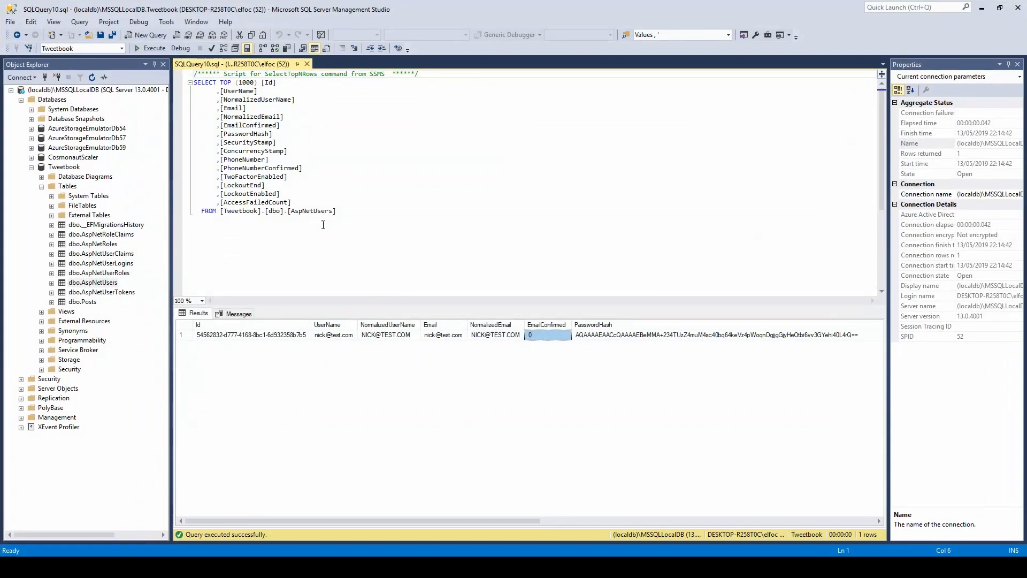
left_click(153, 34)
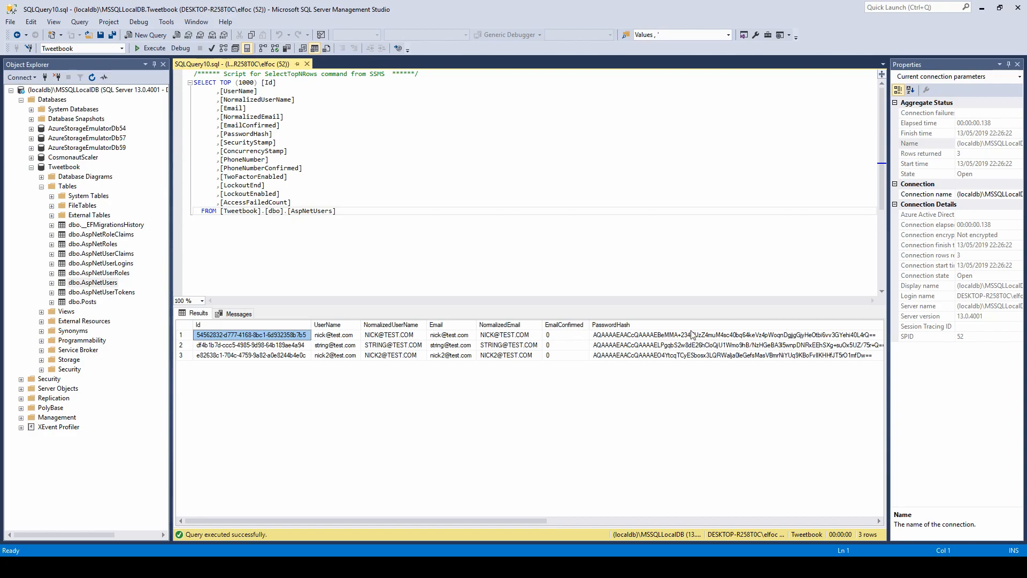
left_click(504, 334)
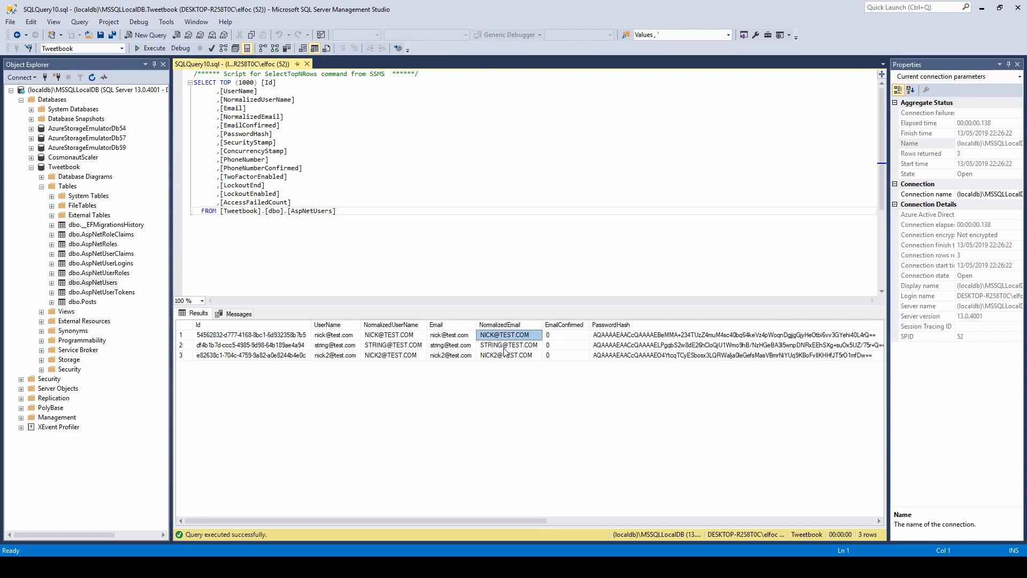